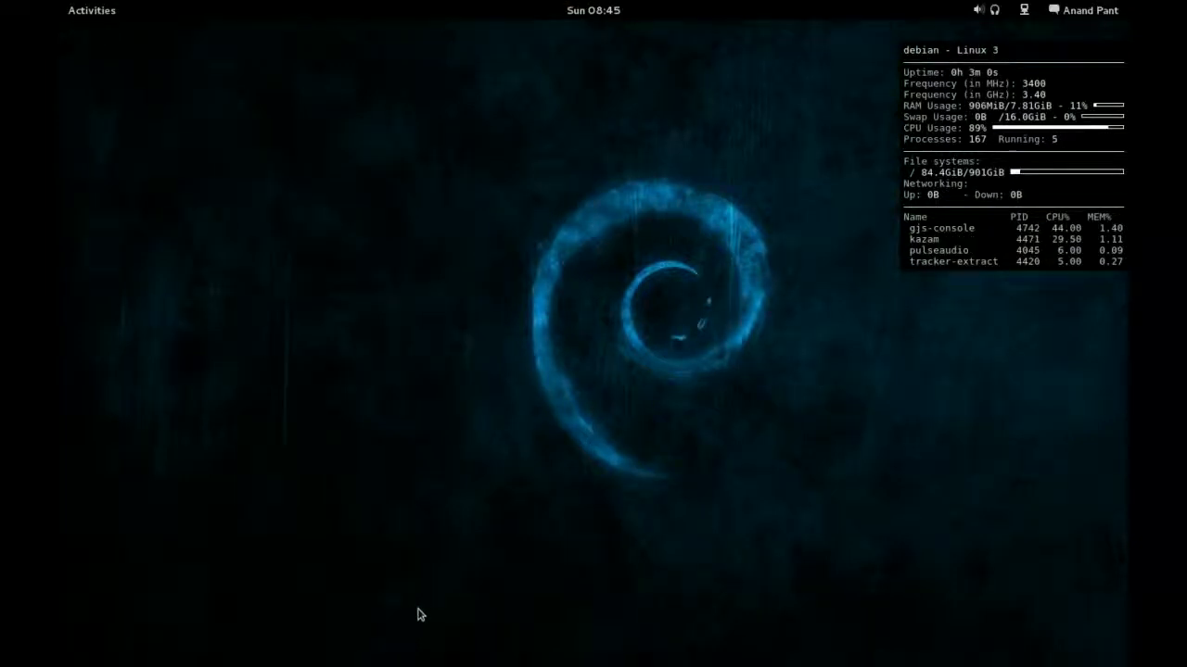
pyautogui.moveTo(424, 609)
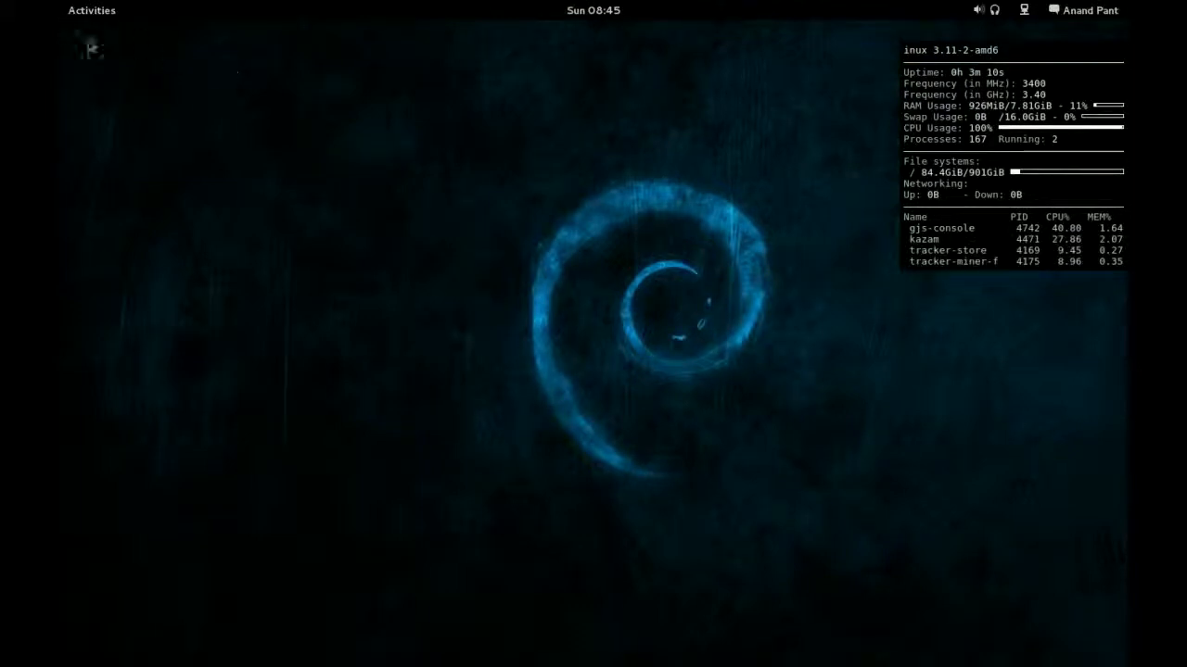
pyautogui.moveTo(622, 184)
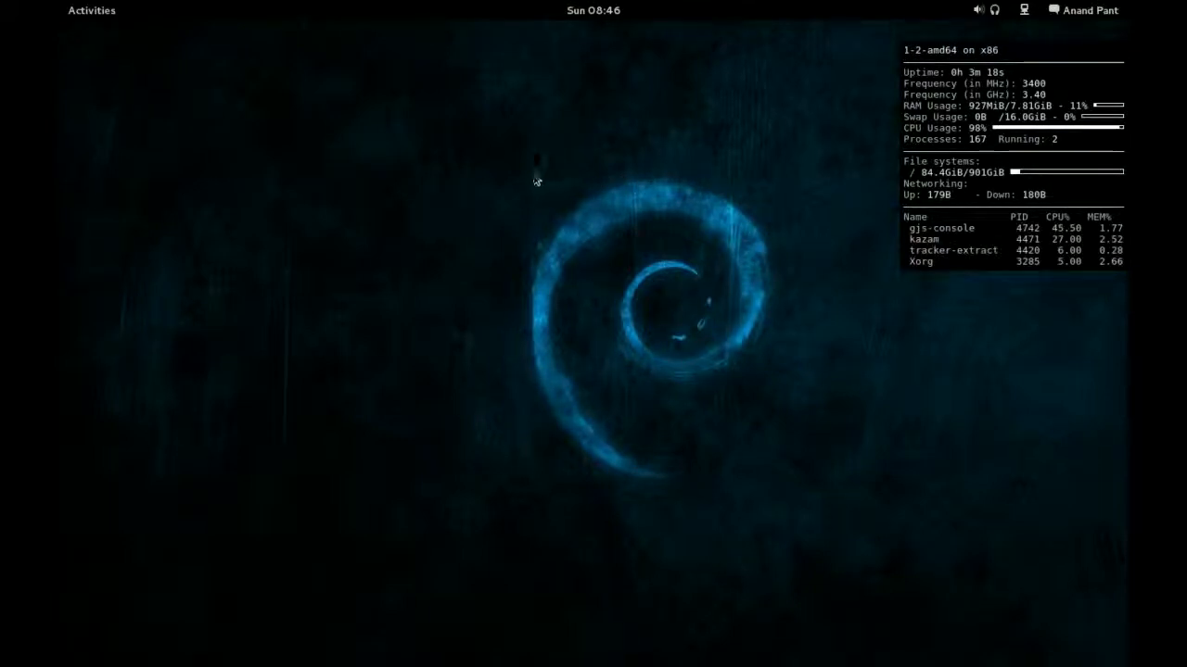
pyautogui.moveTo(488, 163)
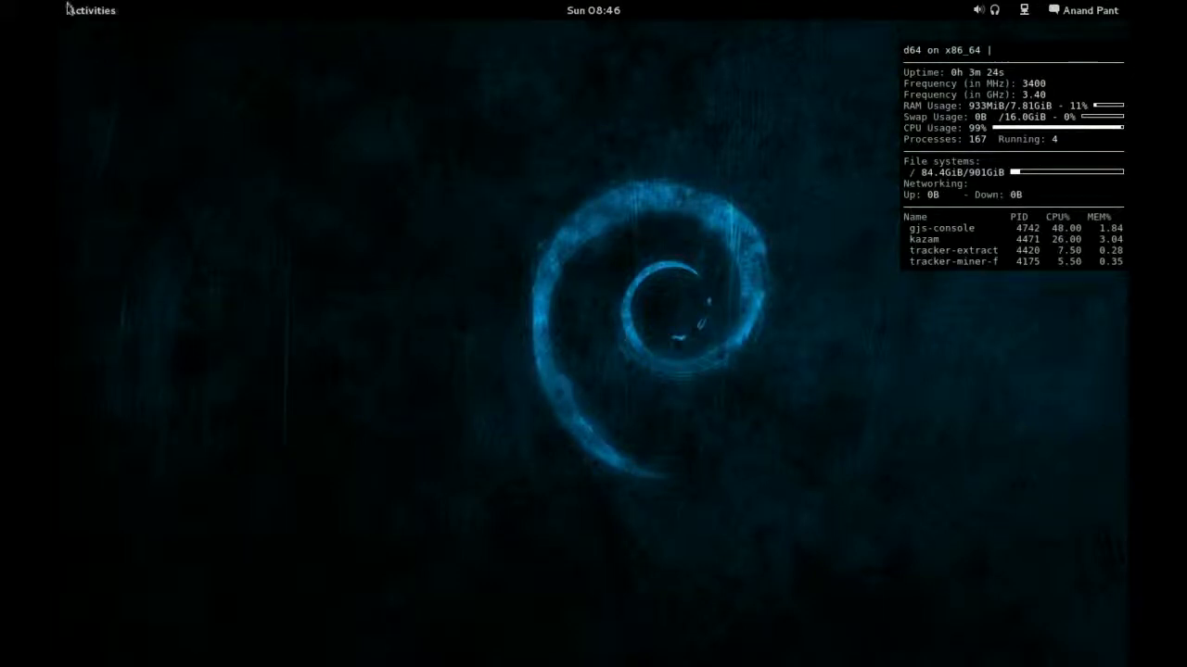
# - Agree to the Android SDK terms, pick the 64-bit Linux bundle, and return to the installation notes
pyautogui.click(91, 10)
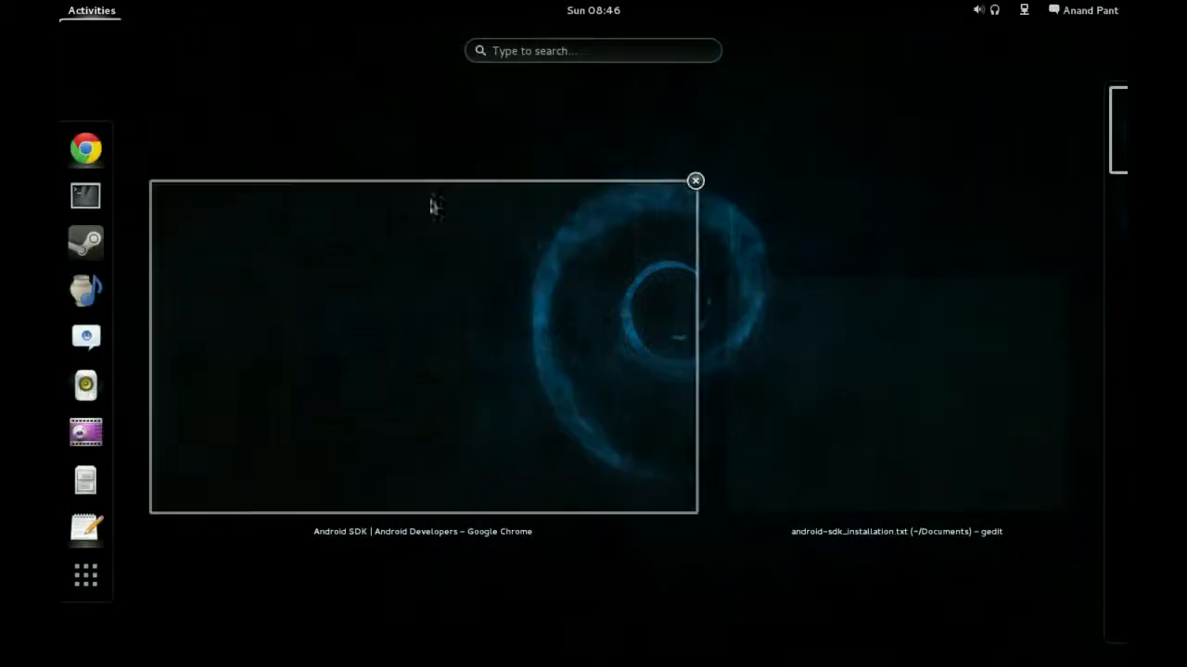
pyautogui.click(423, 344)
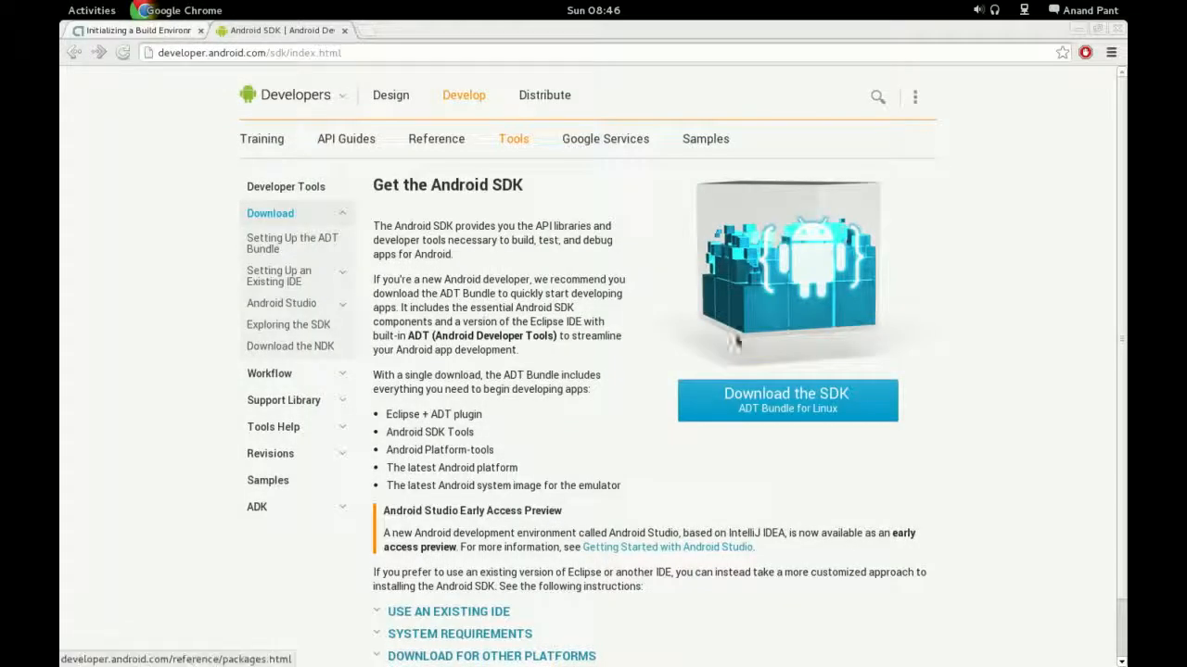
pyautogui.click(786, 399)
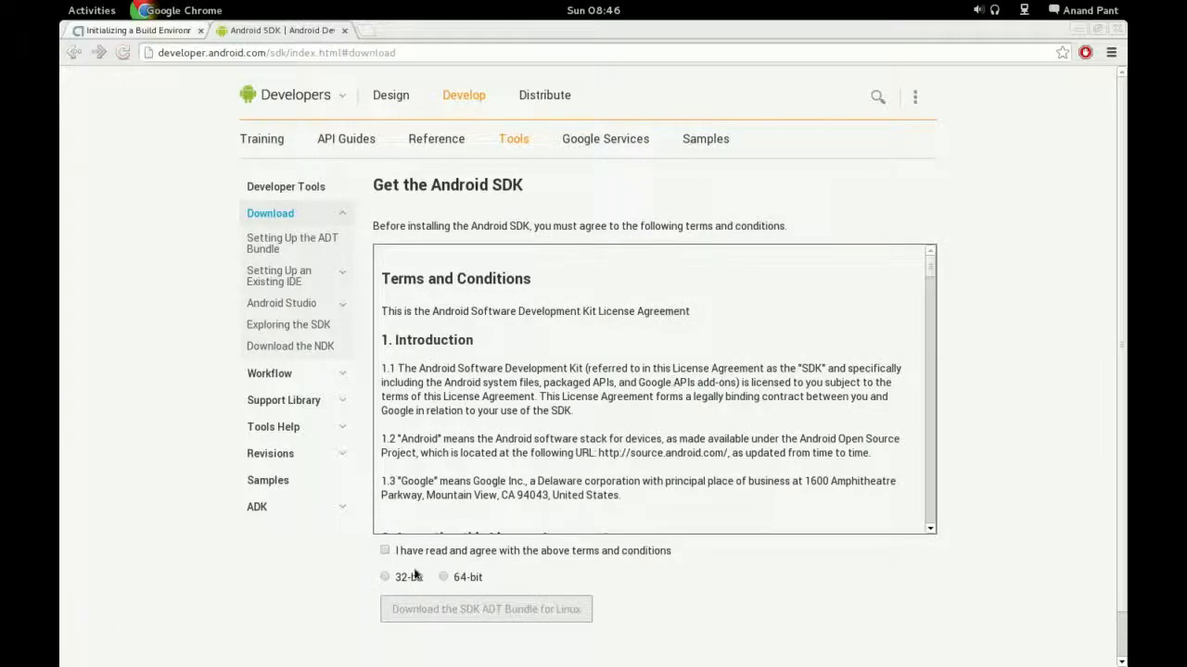
pyautogui.click(385, 549)
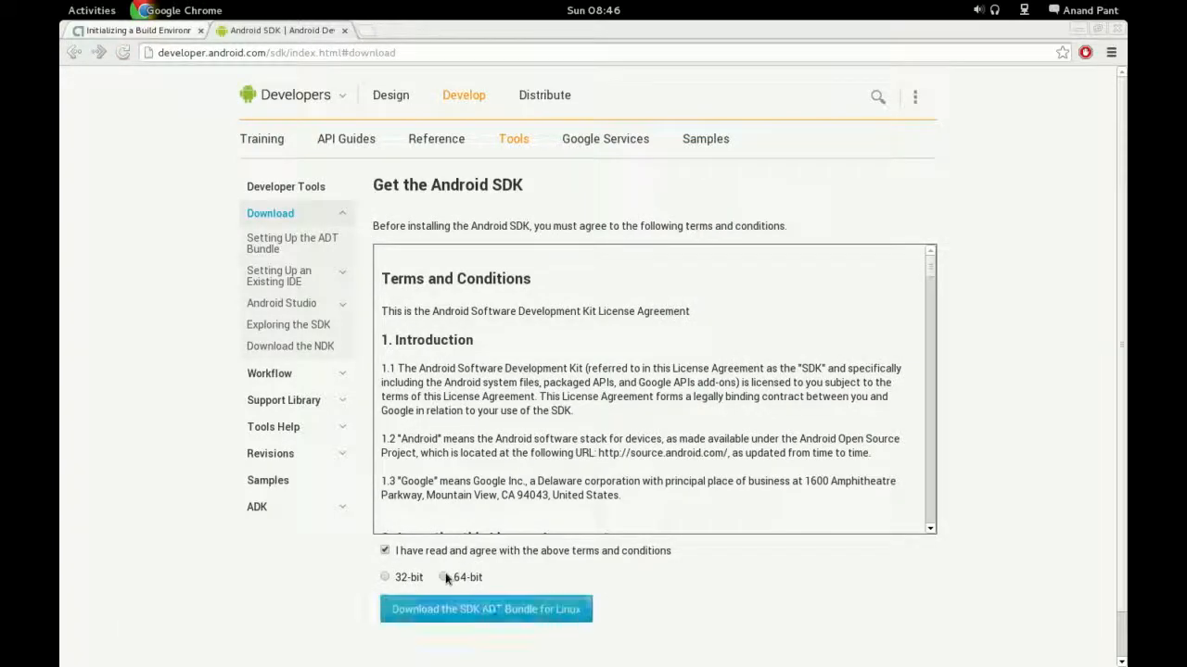
pyautogui.click(444, 576)
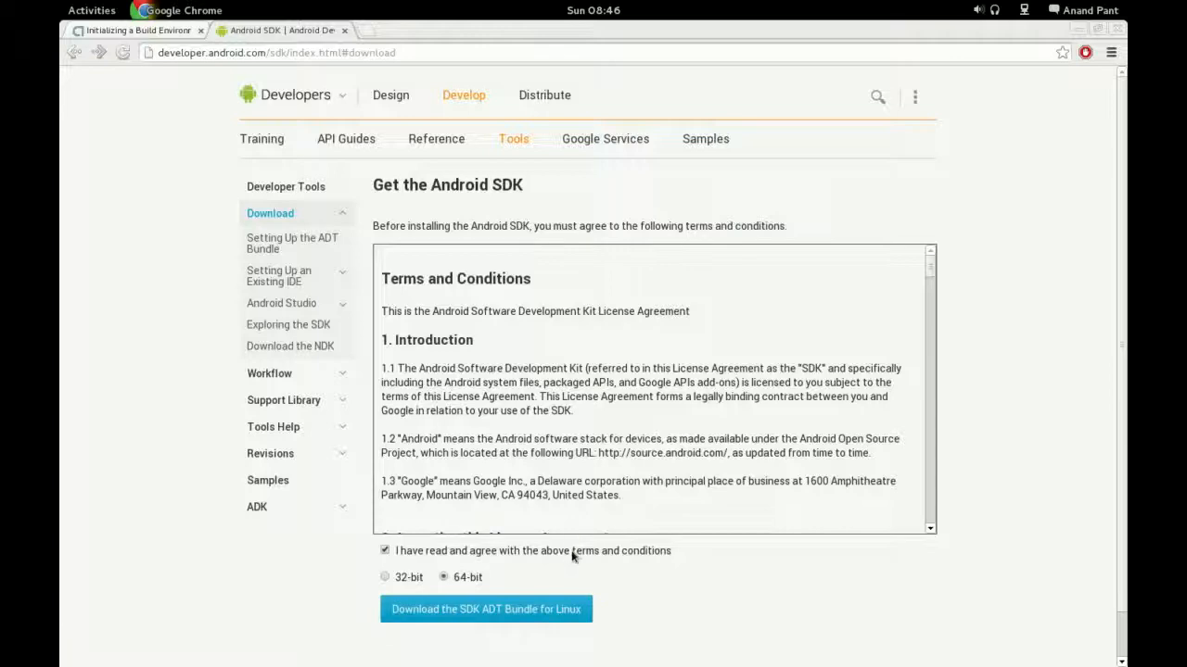
pyautogui.click(384, 550)
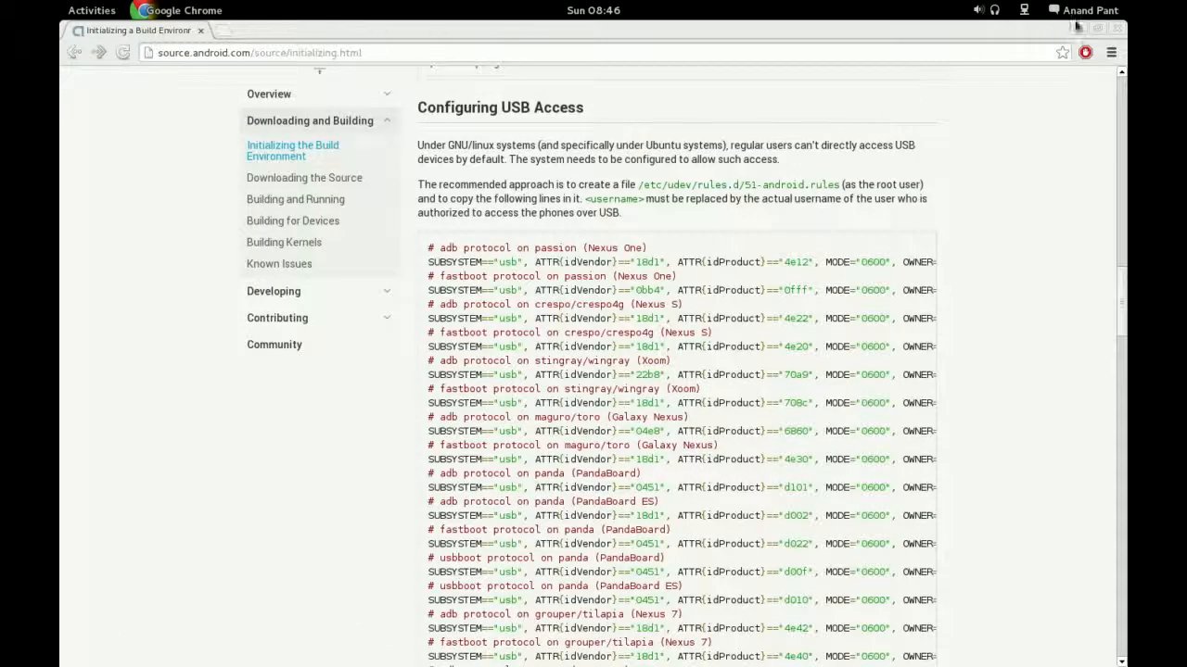
pyautogui.click(91, 11)
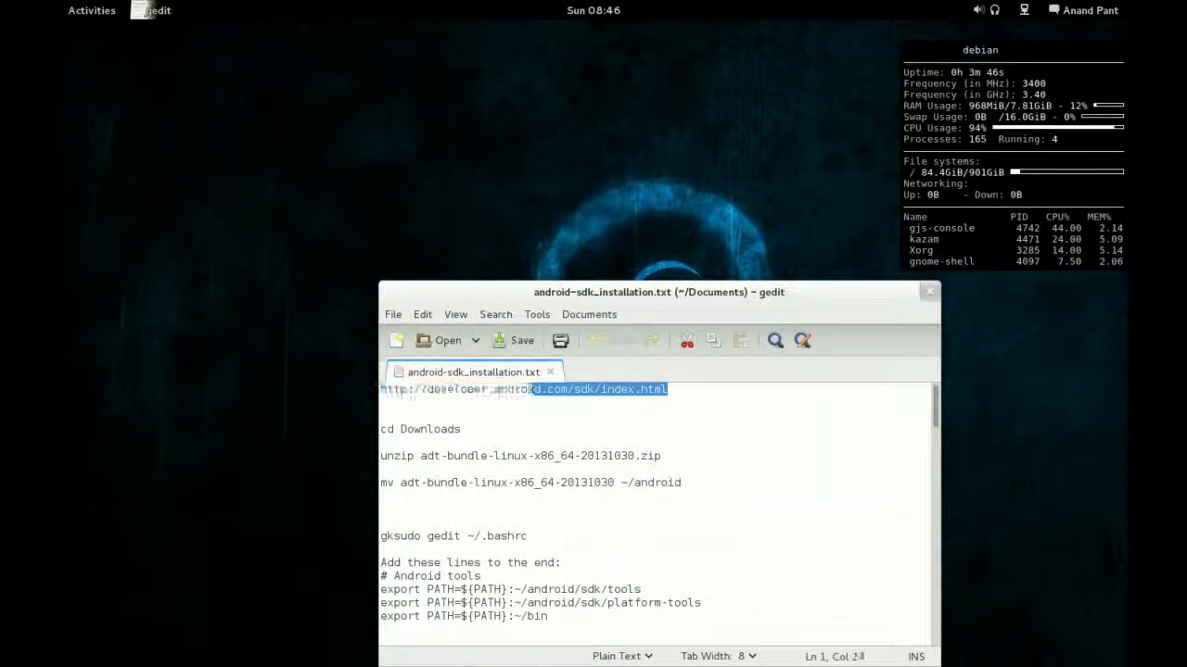
# - In a new terminal, change into Downloads and list the adt-bundle zip and folder
pyautogui.click(91, 11)
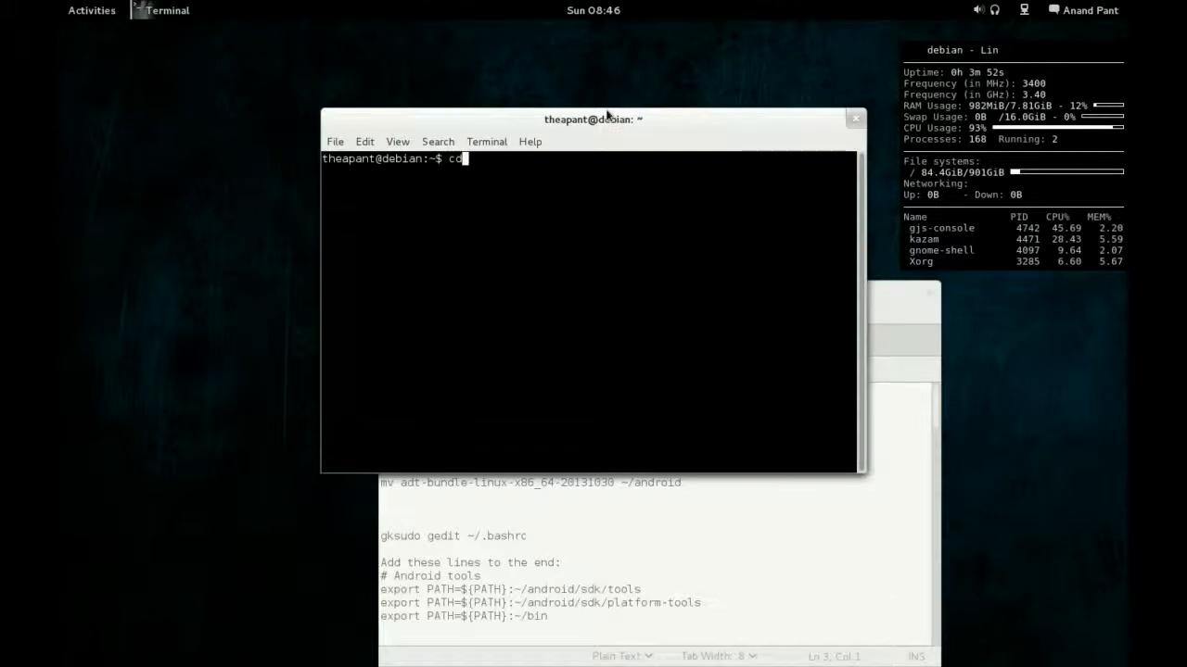
pyautogui.write('Downloads/')
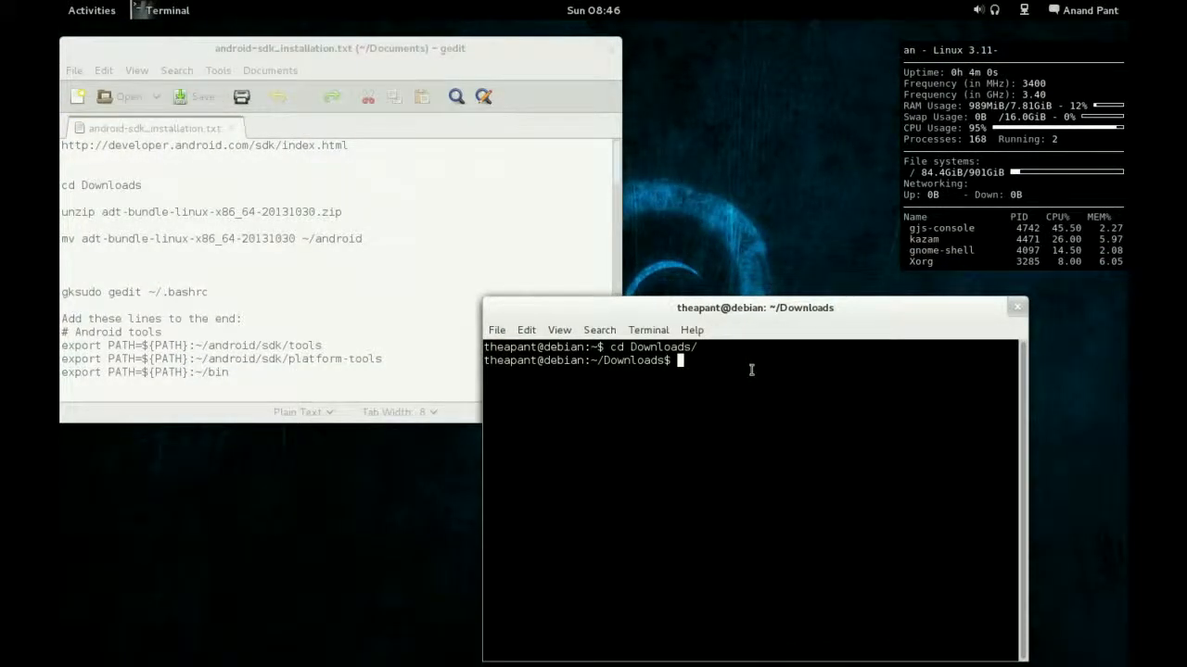
pyautogui.write('ls')
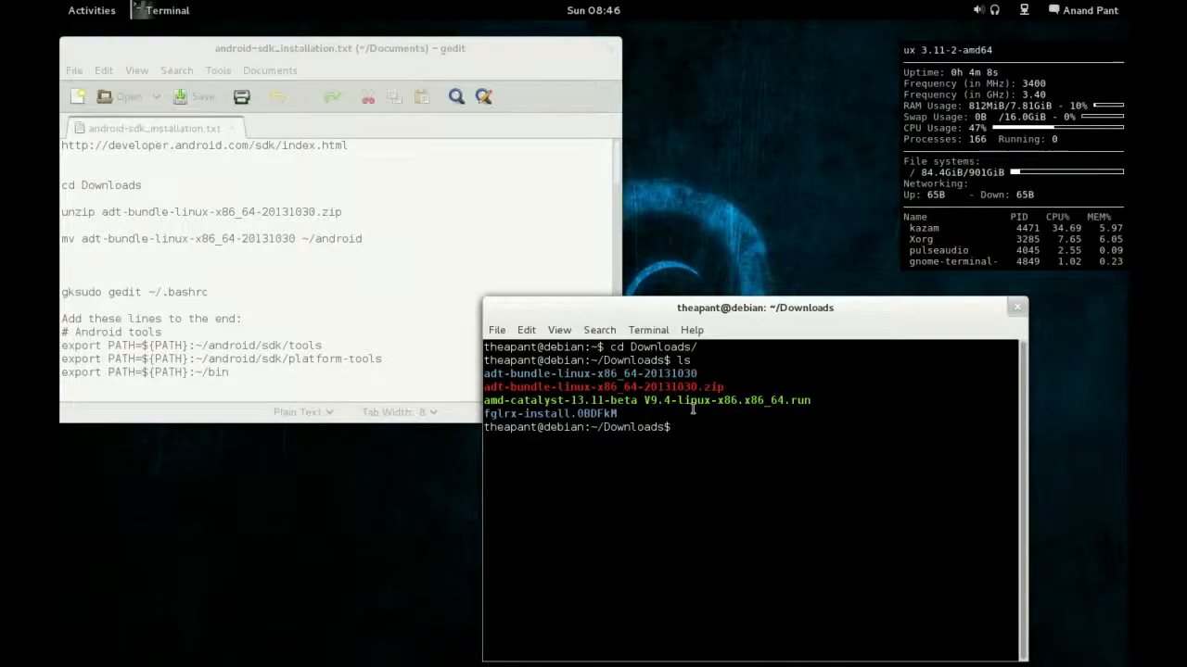
# - Unzip adt-bundle-linux-x86_64-20131030.zip, then list the home folder showing the android folder
pyautogui.write('unzip')
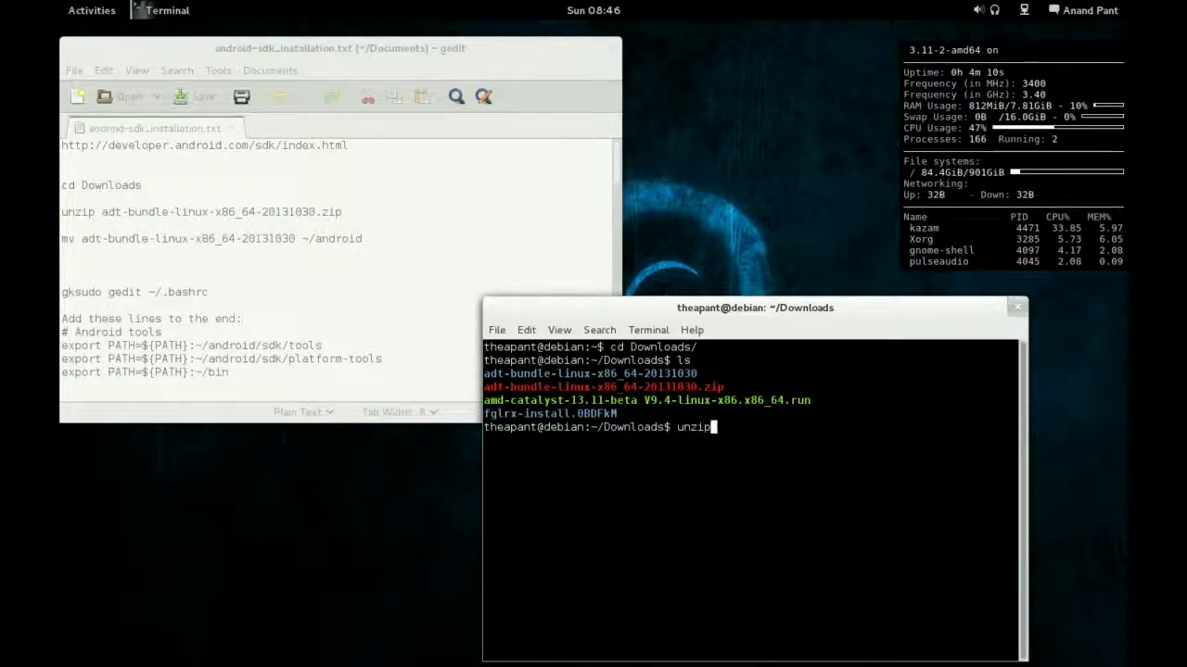
pyautogui.write('adt-bundle-linux-x86_64-20131030')
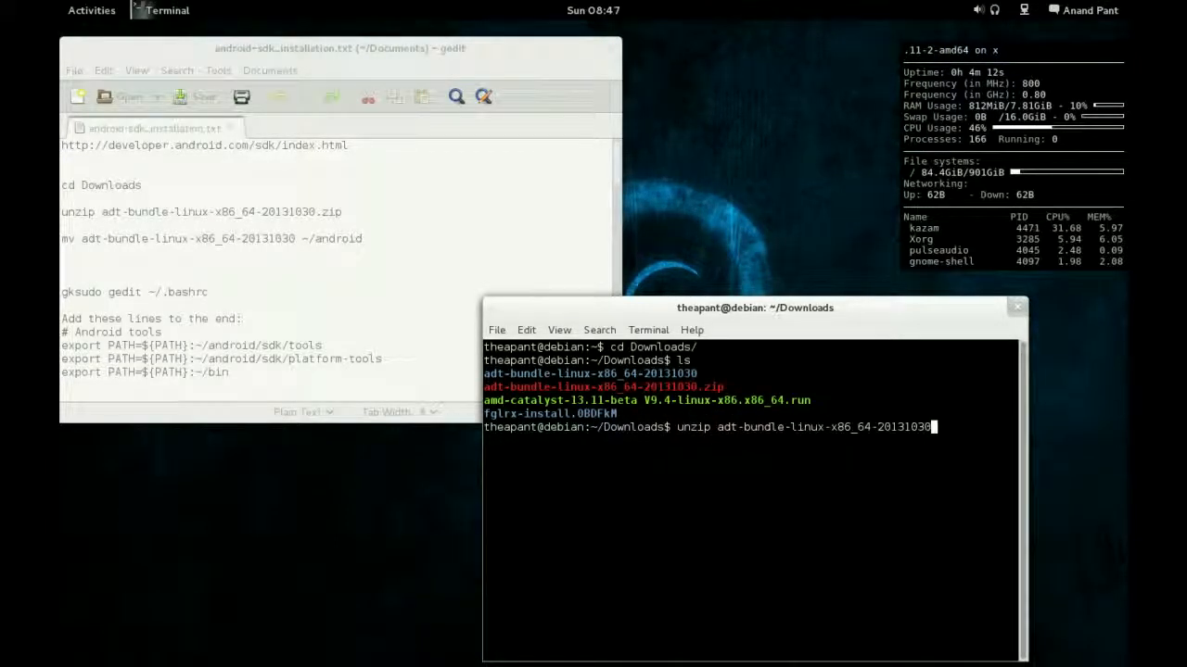
pyautogui.write('.zip')
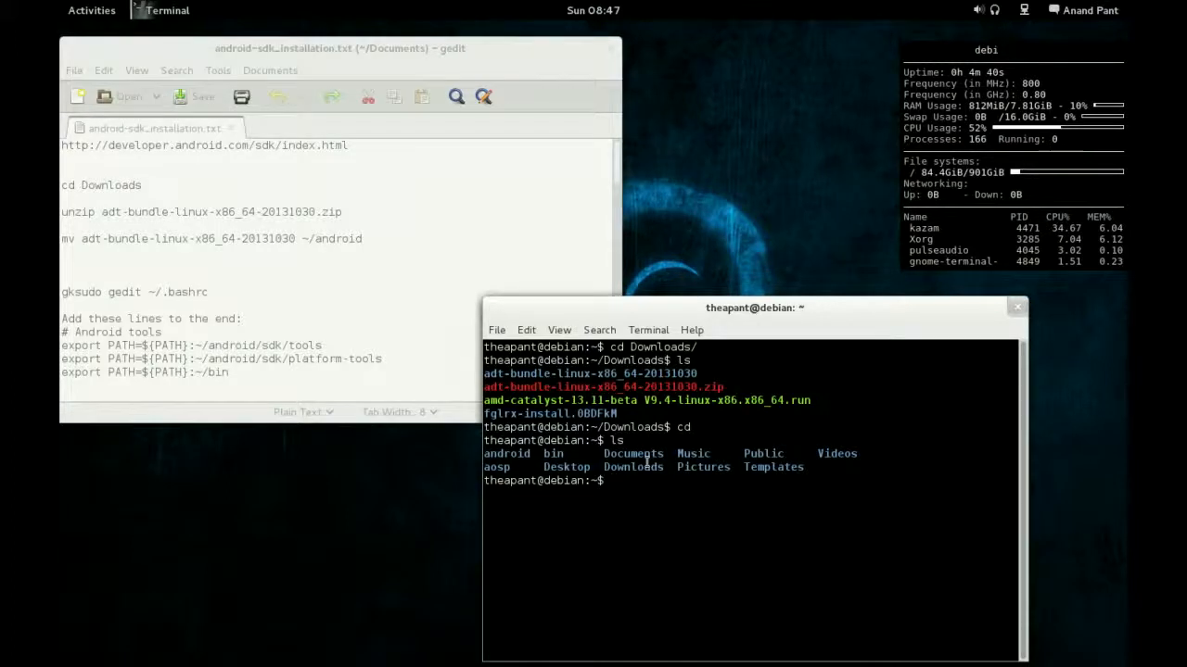
pyautogui.write('cd Downloads/')
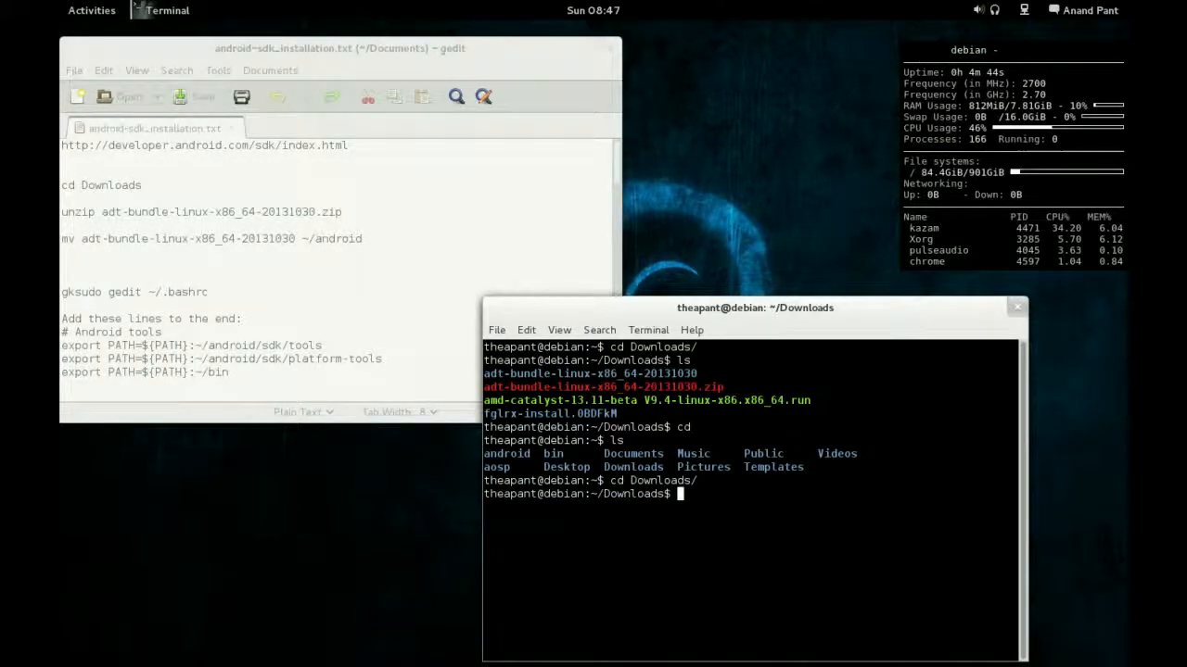
pyautogui.write('ls')
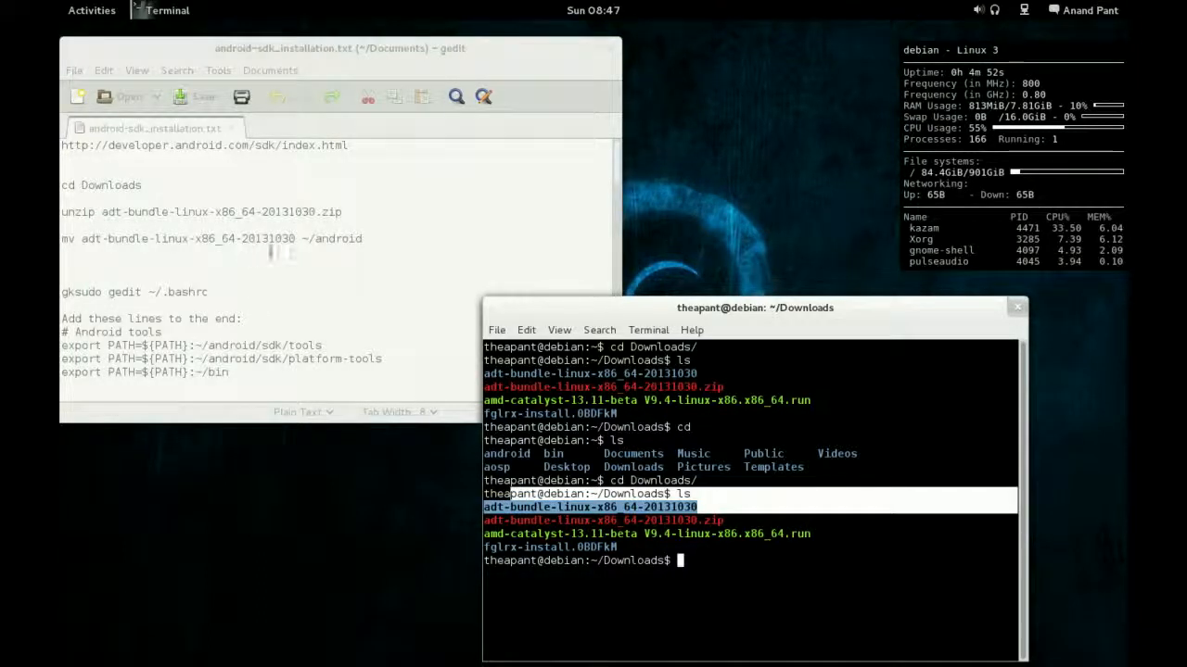
pyautogui.write('mv')
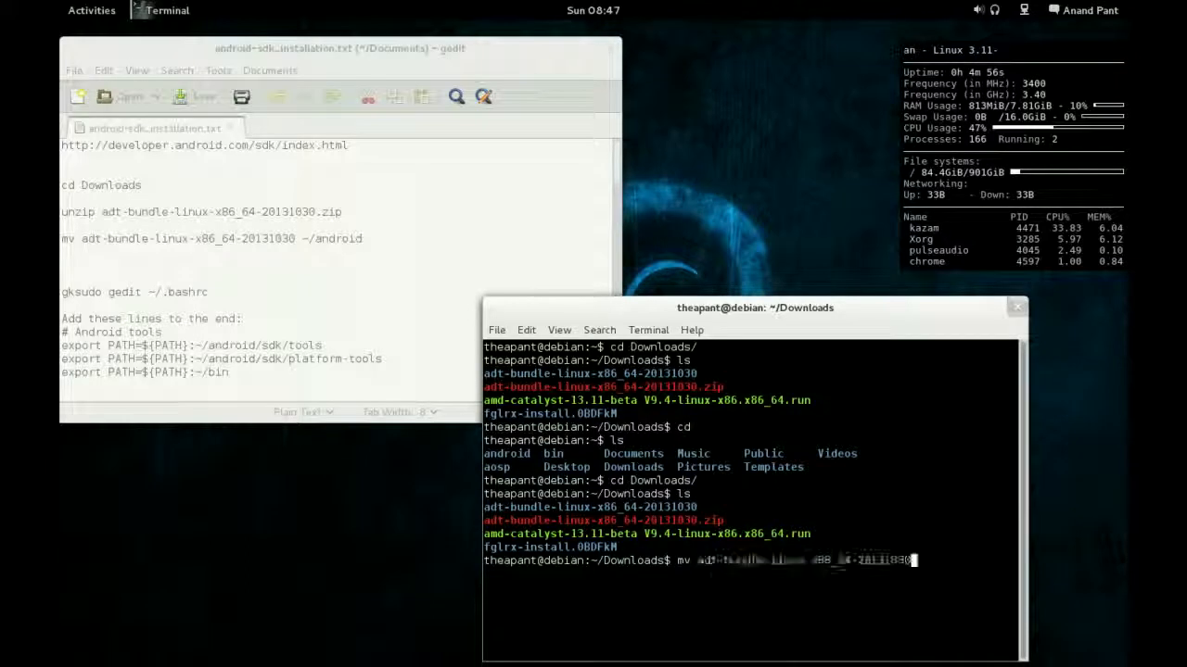
pyautogui.press('Tab')
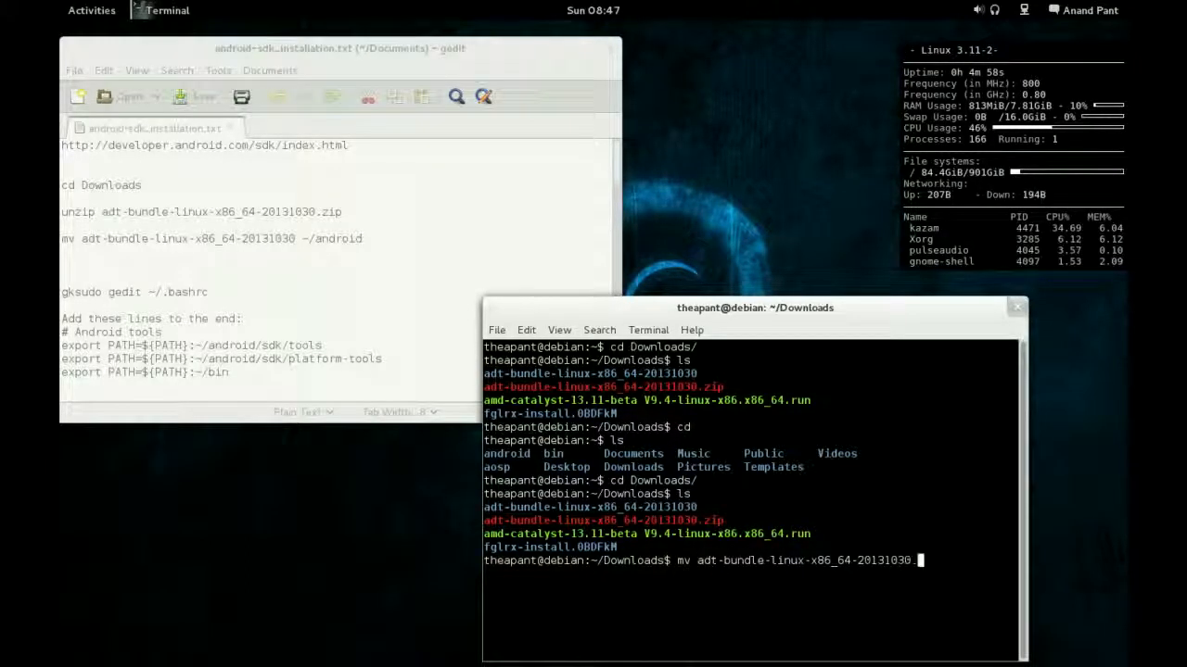
pyautogui.write('~/')
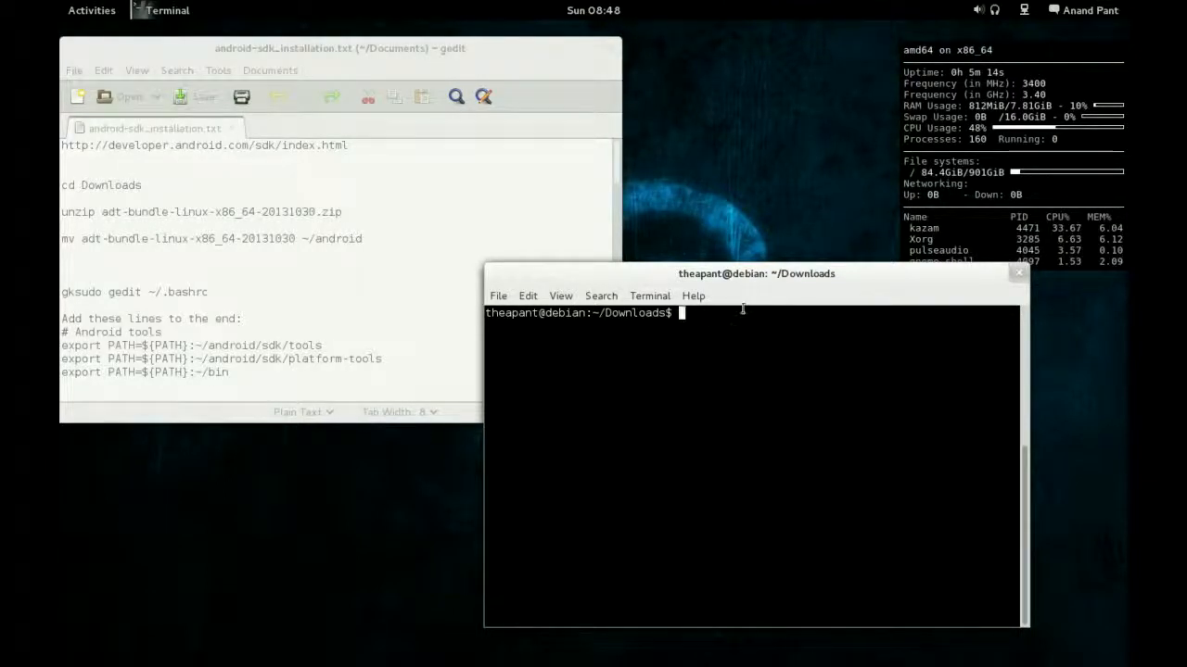
# - Run the notes' gksudo gedit ~/.bashrc command and confirm the administrator password
pyautogui.write('./')
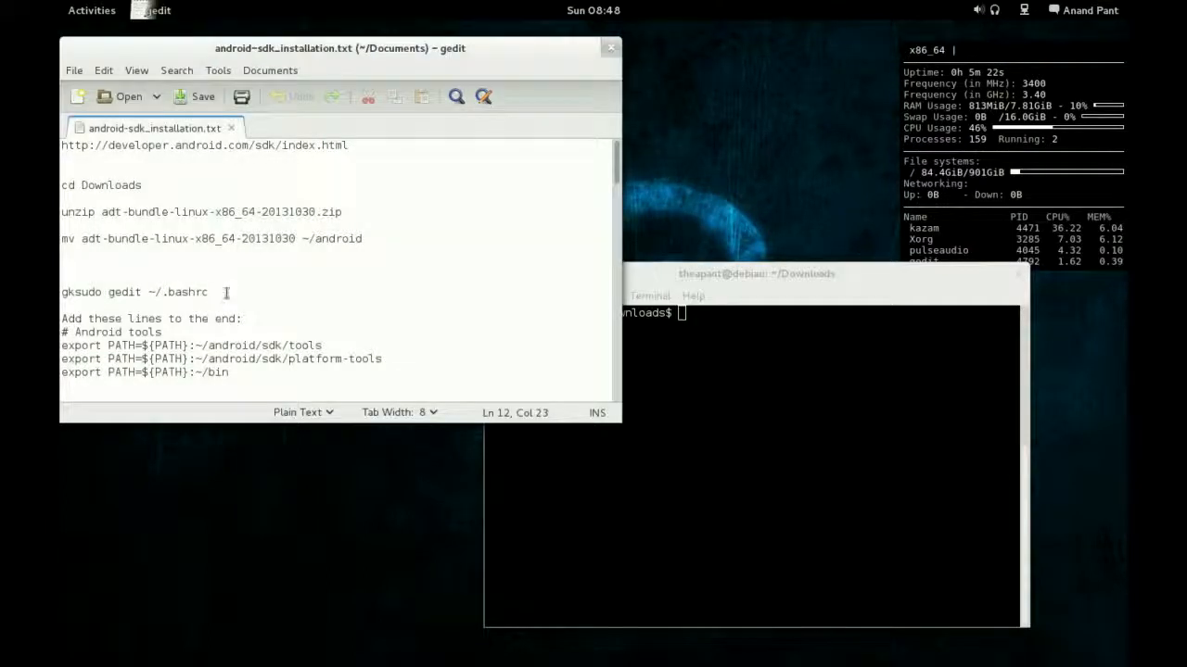
pyautogui.tripleClick(135, 292)
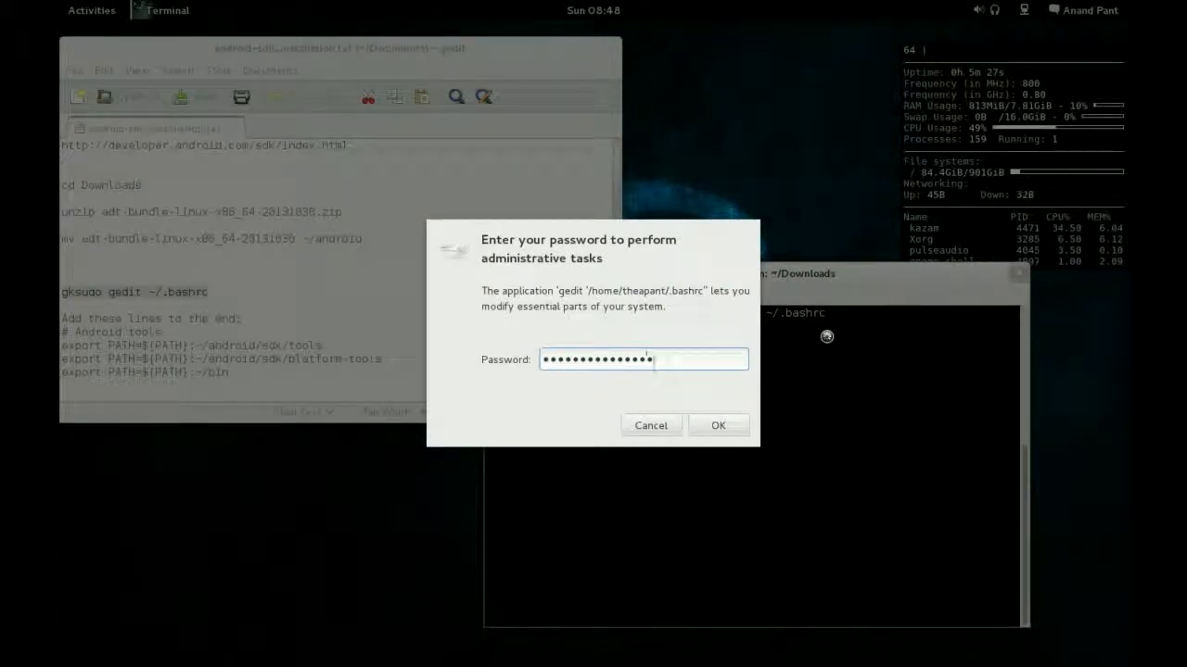
pyautogui.click(717, 425)
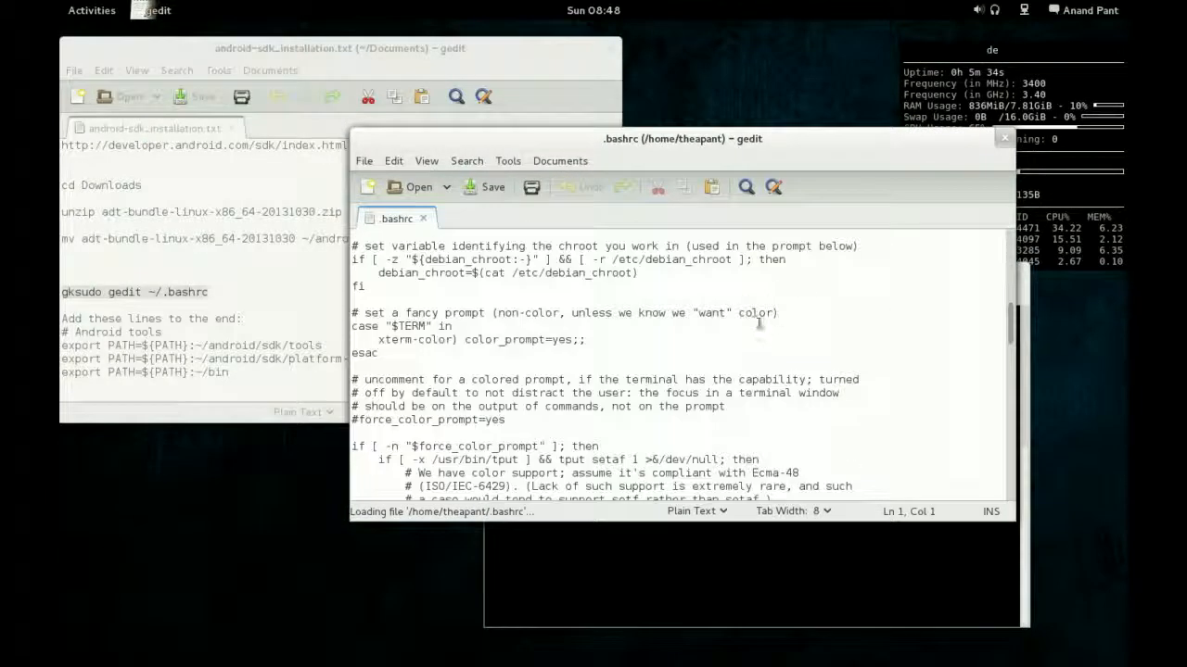
# - Close .bashrc and place 'gksudo gedit ~/.profile' at the terminal prompt
pyautogui.scroll(-3)
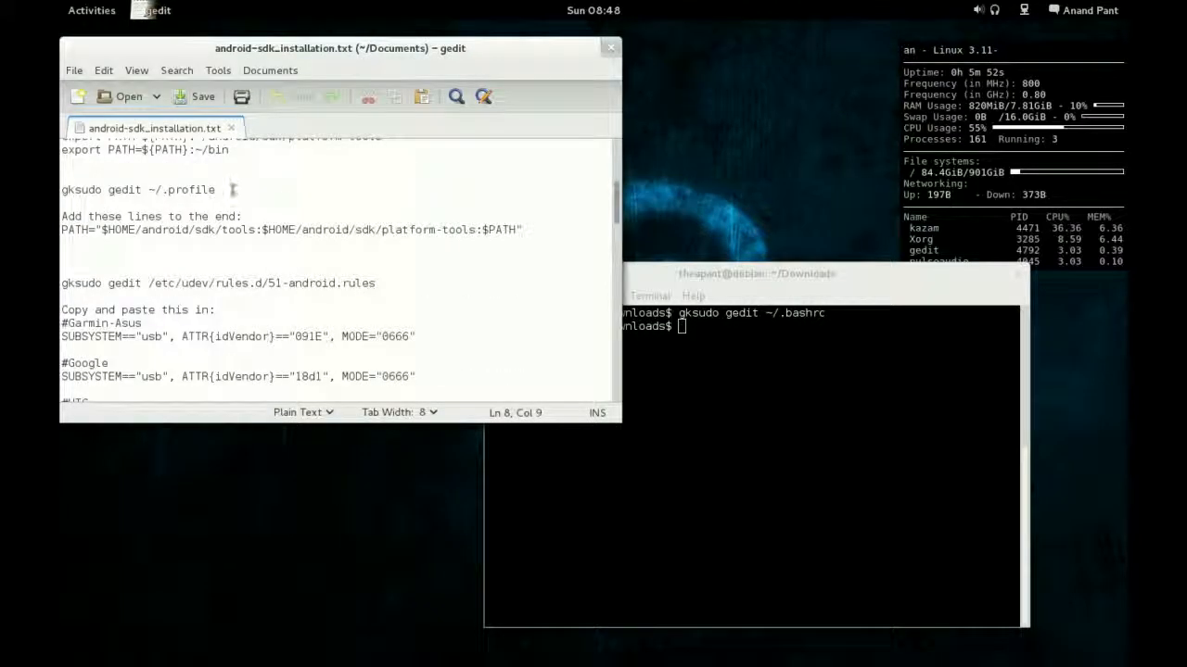
pyautogui.tripleClick(138, 189)
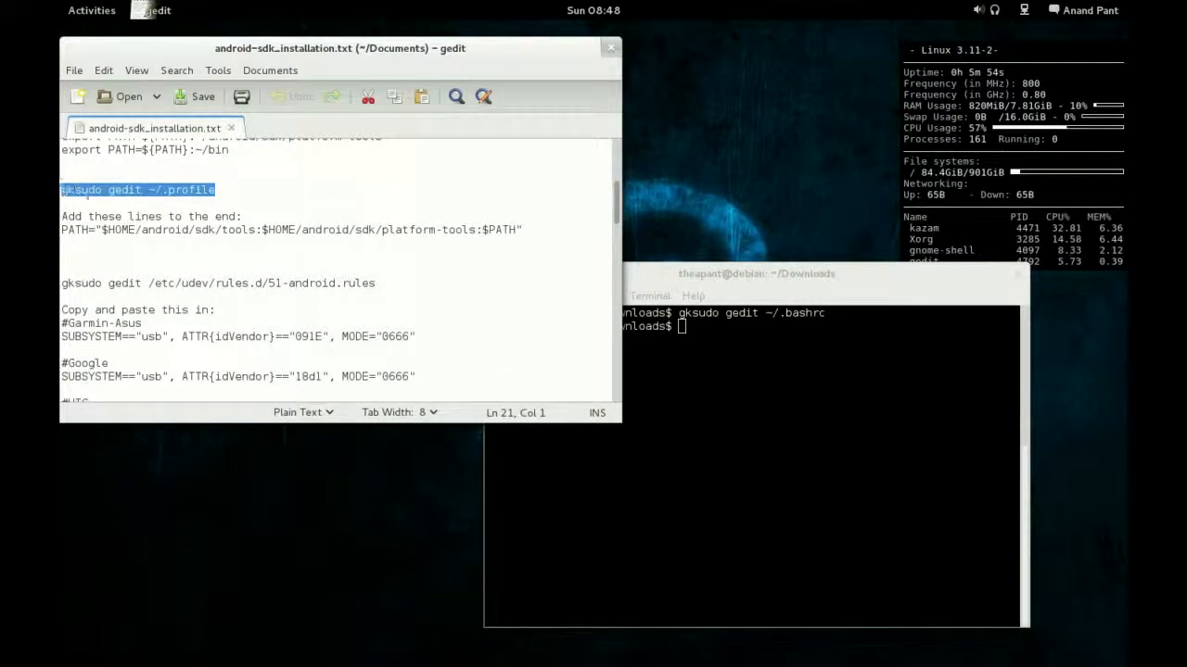
pyautogui.write('gksudo gedit ~/.profile')
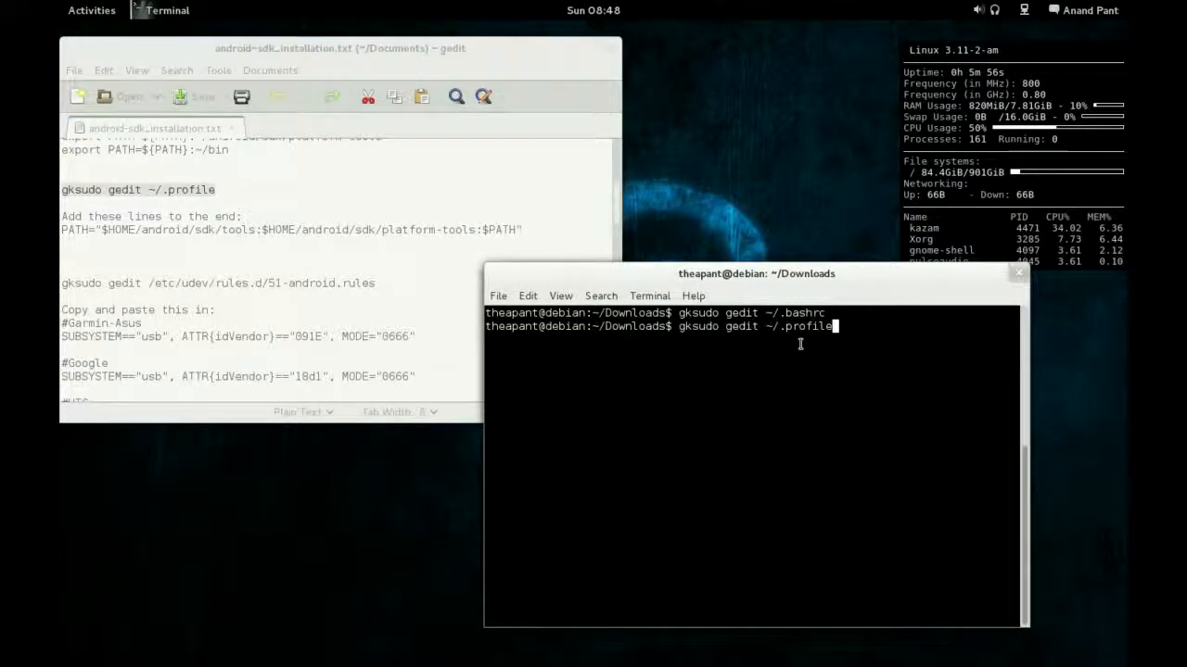
# - Open ~/.profile as root, check its Android SDK PATH line, and select the udev rules command
pyautogui.press('Return')
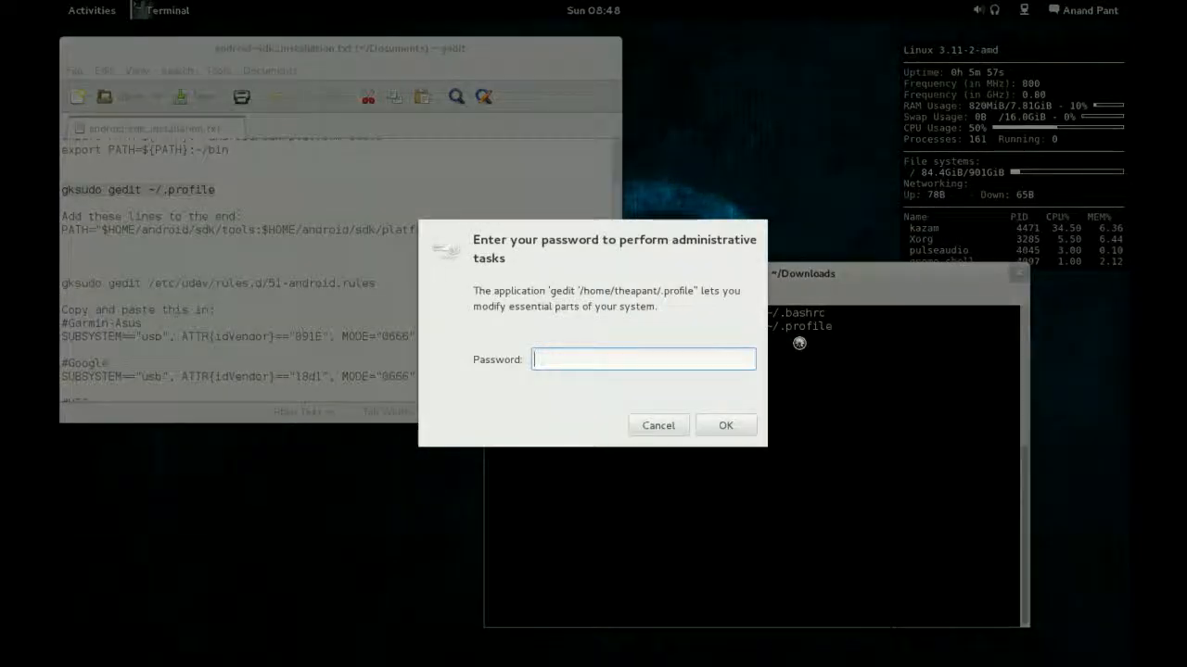
pyautogui.write('password')
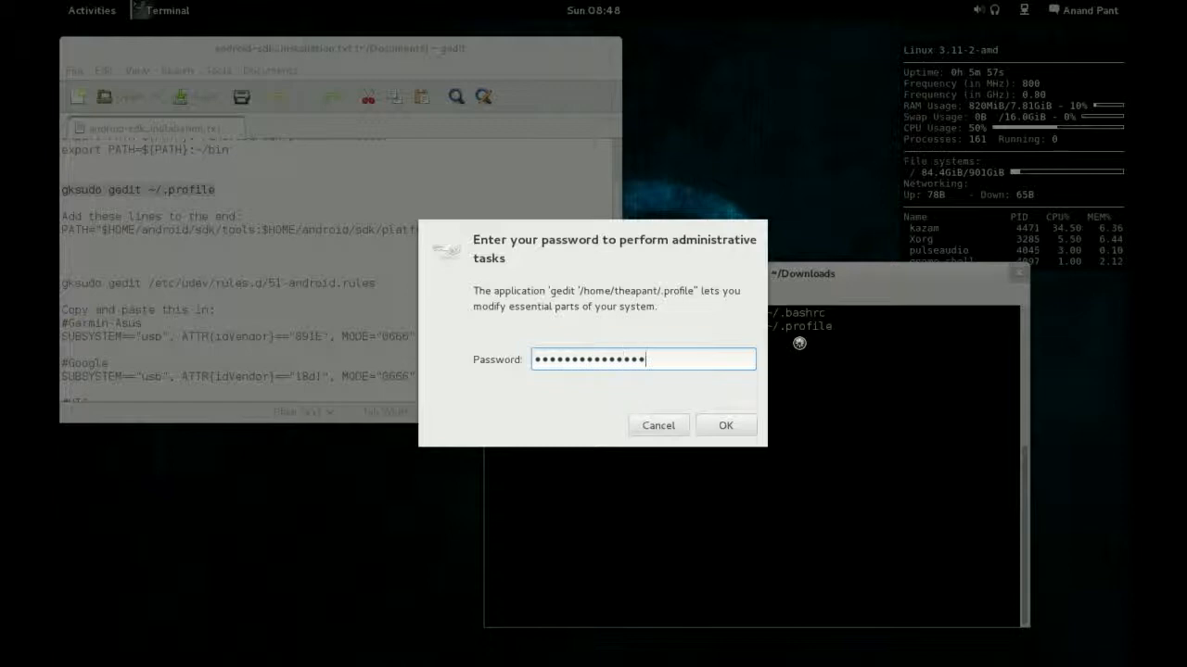
pyautogui.click(726, 424)
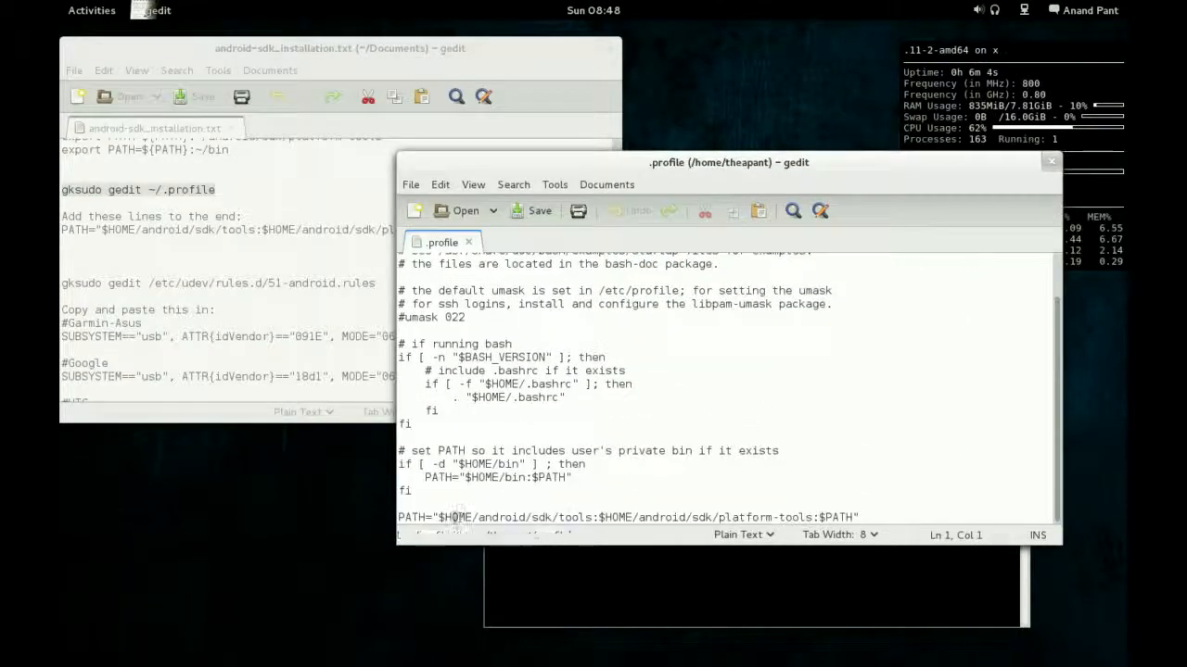
pyautogui.doubleClick(406, 517)
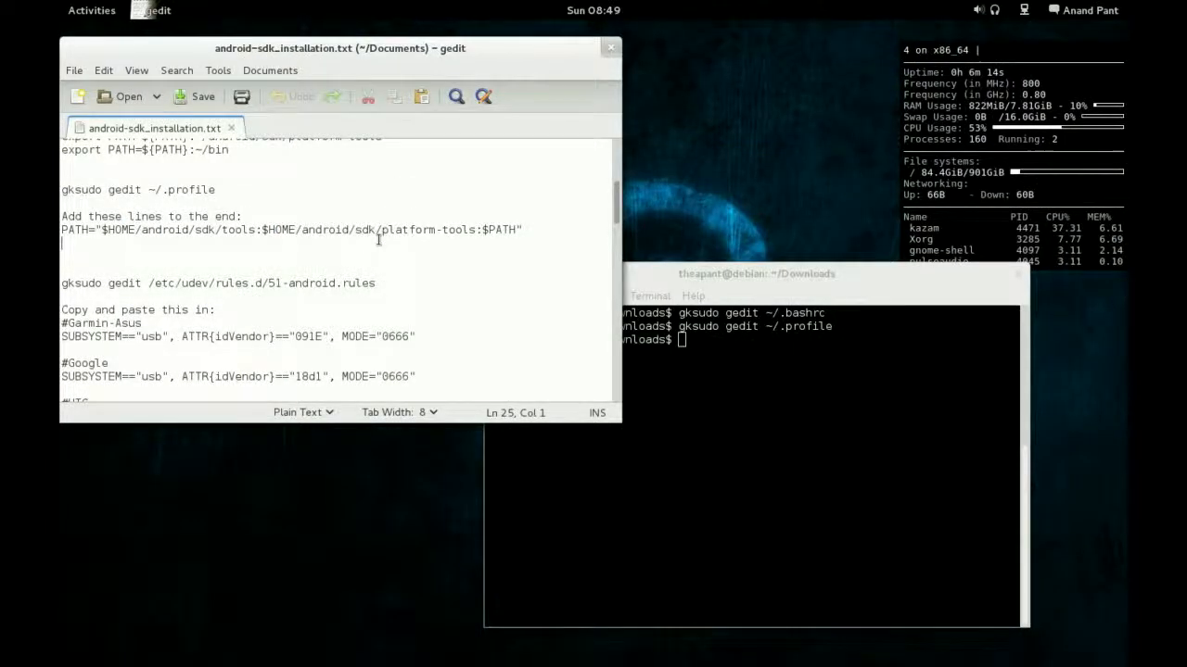
pyautogui.moveTo(209, 283); pyautogui.dragTo(376, 283)
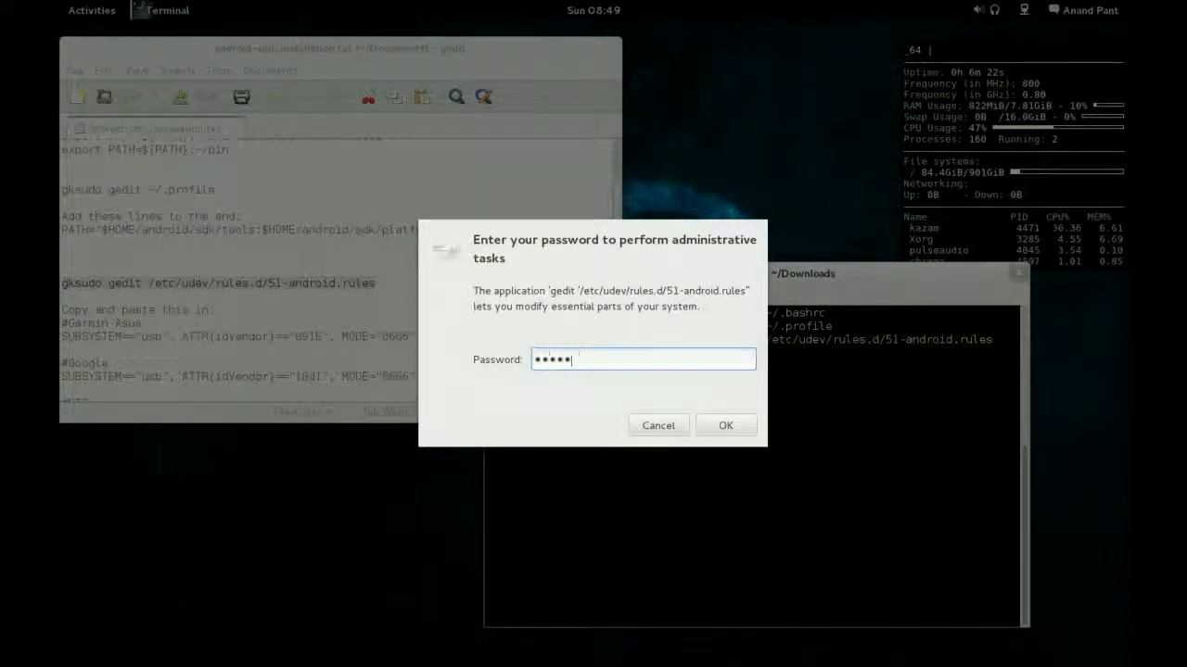
# - Open /etc/udev/rules.d/51-android.rules as root and bring up the Configuring USB Access page
pyautogui.click(726, 425)
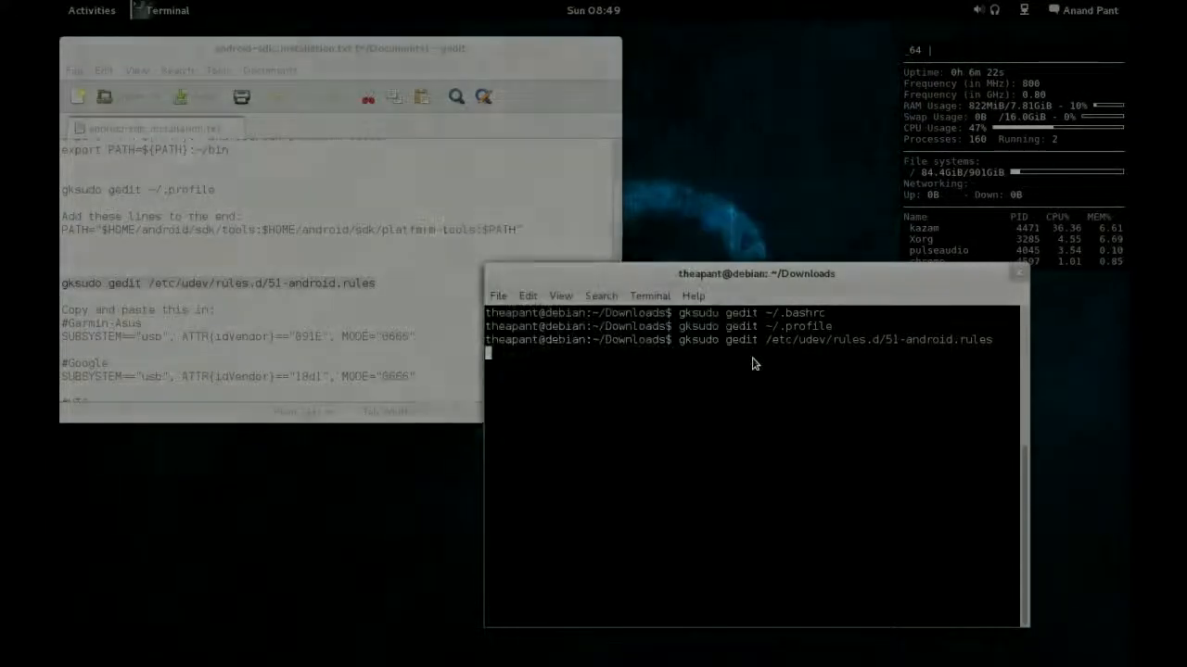
pyautogui.press('Return')
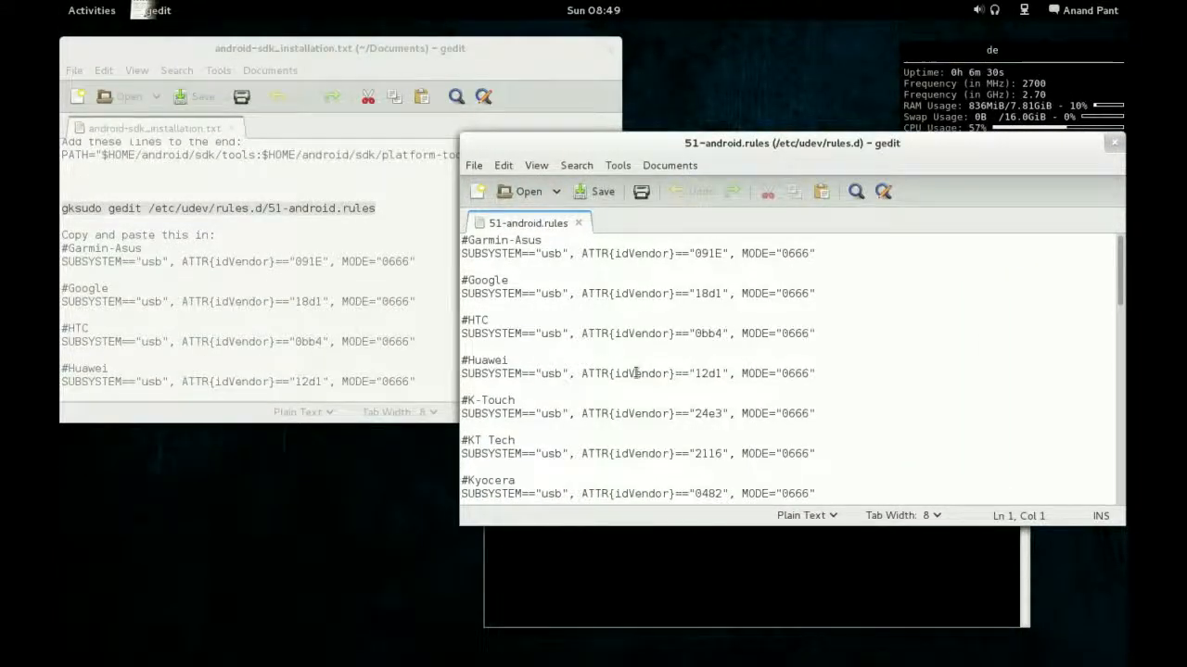
pyautogui.scroll(-3)
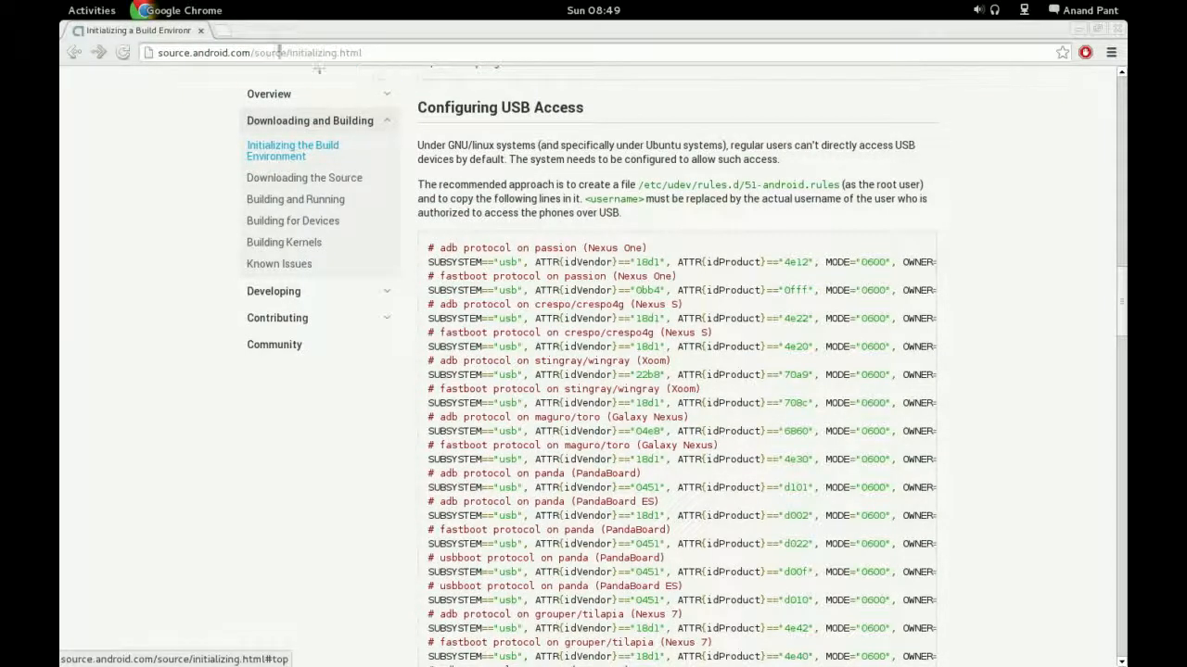
# - Select the grouper/tilapia Nexus 7 USB rule lines for pasting into 51-android.rules
pyautogui.scroll(-3)
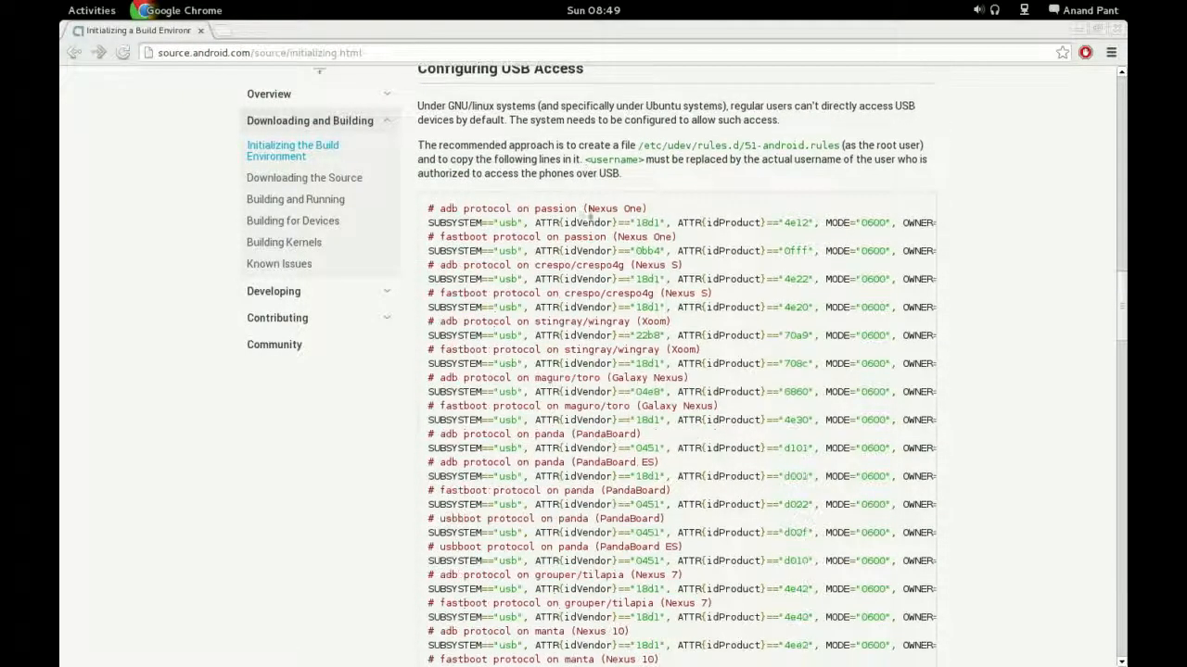
pyautogui.scroll(-3)
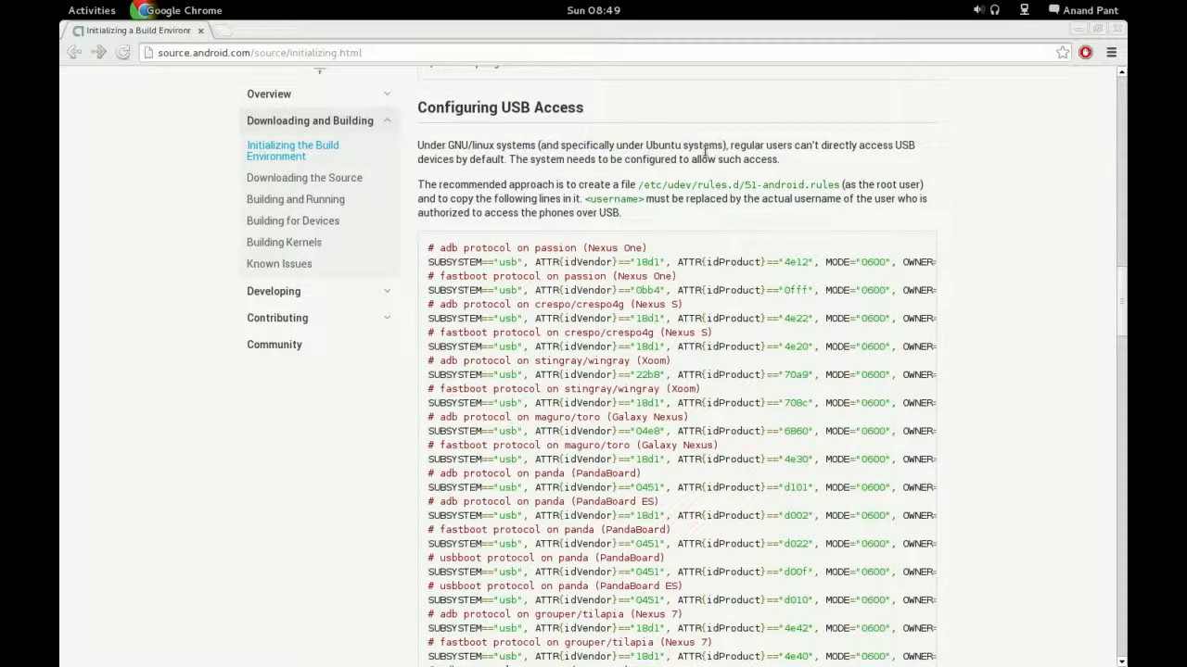
pyautogui.scroll(-3)
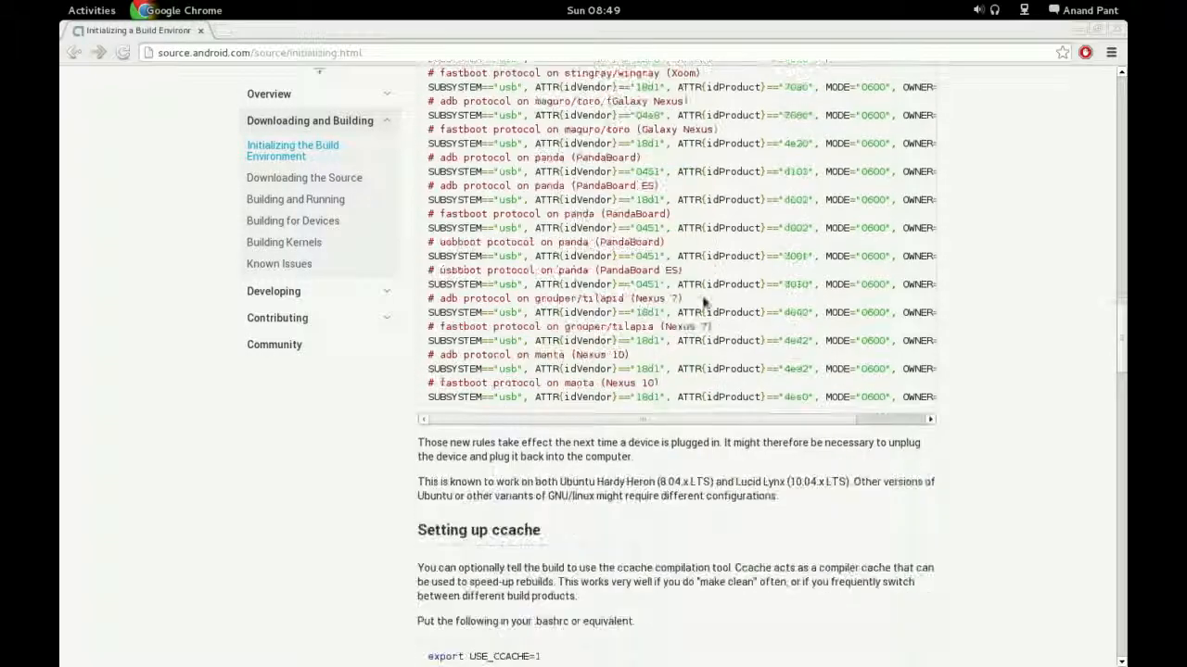
pyautogui.scroll(3)
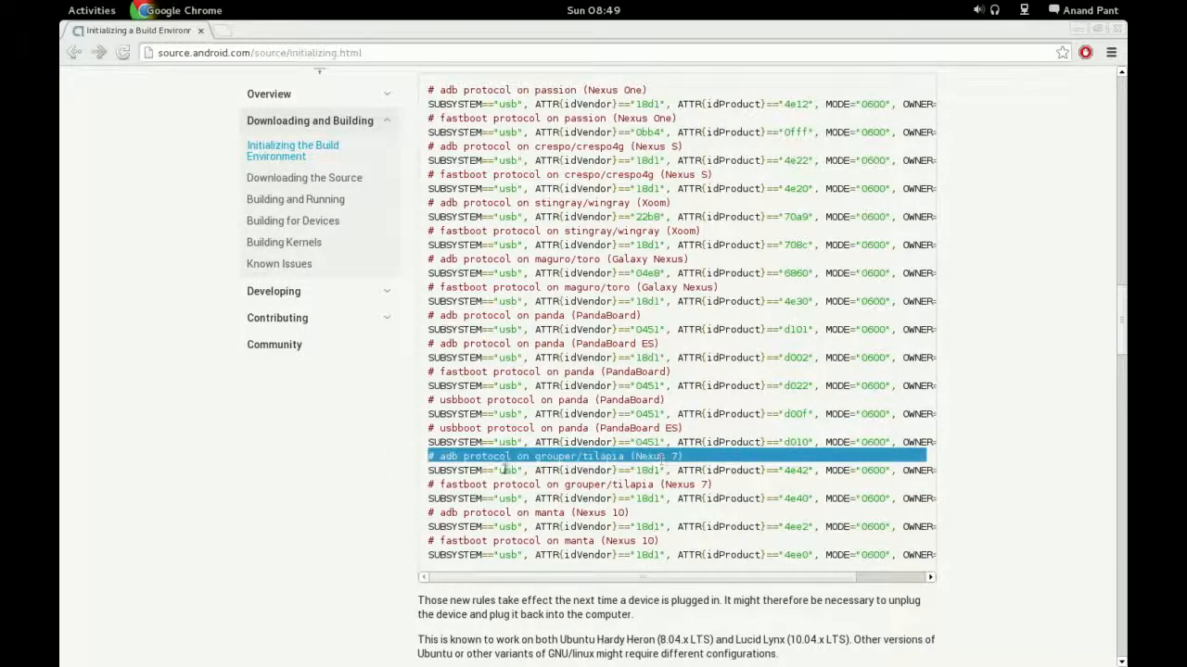
pyautogui.doubleClick(486, 455)
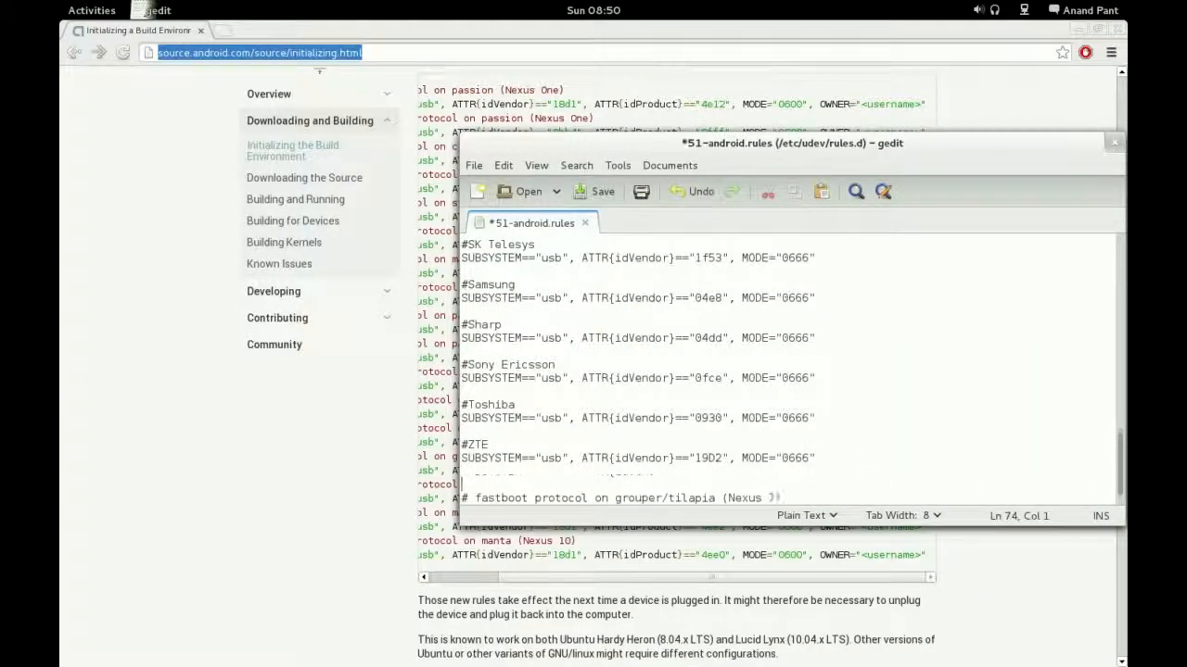
# - Finish editing the pasted Nexus 7 rules, save 51-android.rules, and close gedit
pyautogui.write('If')
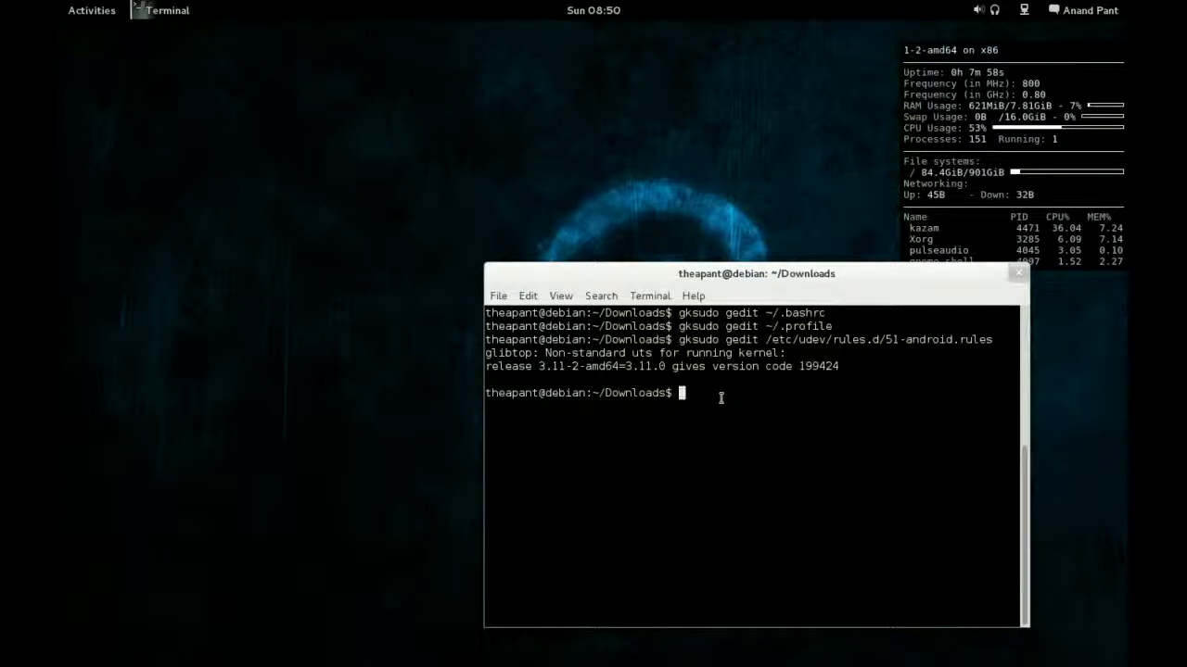
# - Launch the SDK Manager with android and verify SDK Tools, Platform-tools and Build-tools 19 are installed
pyautogui.write('c?')
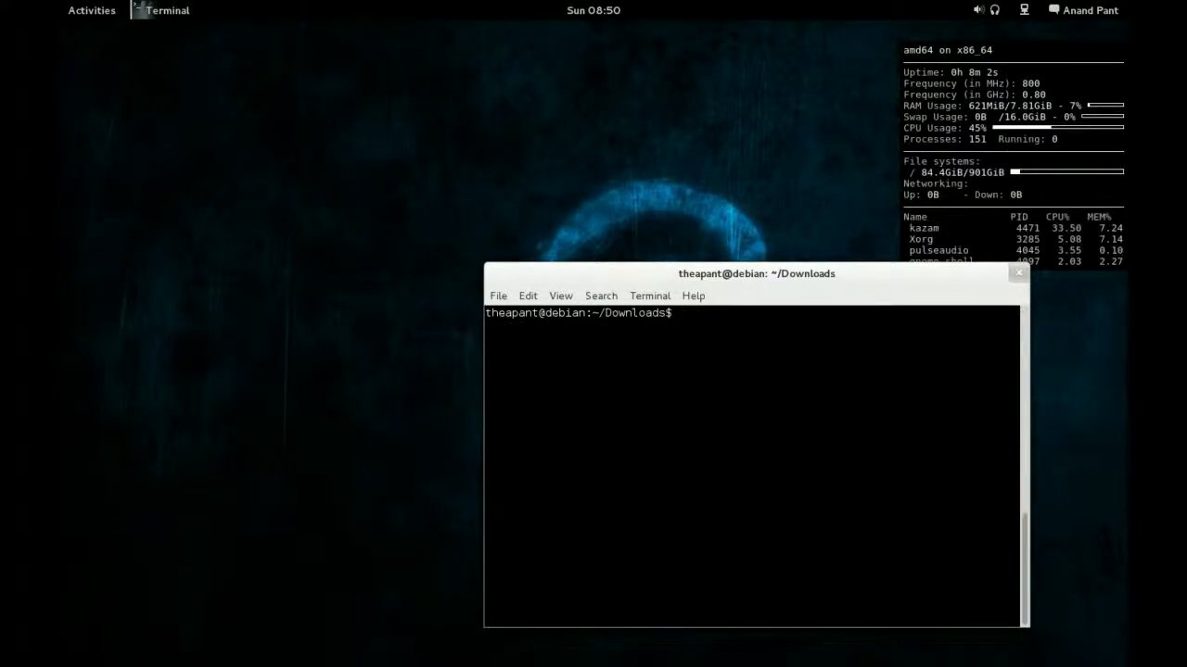
pyautogui.write('android')
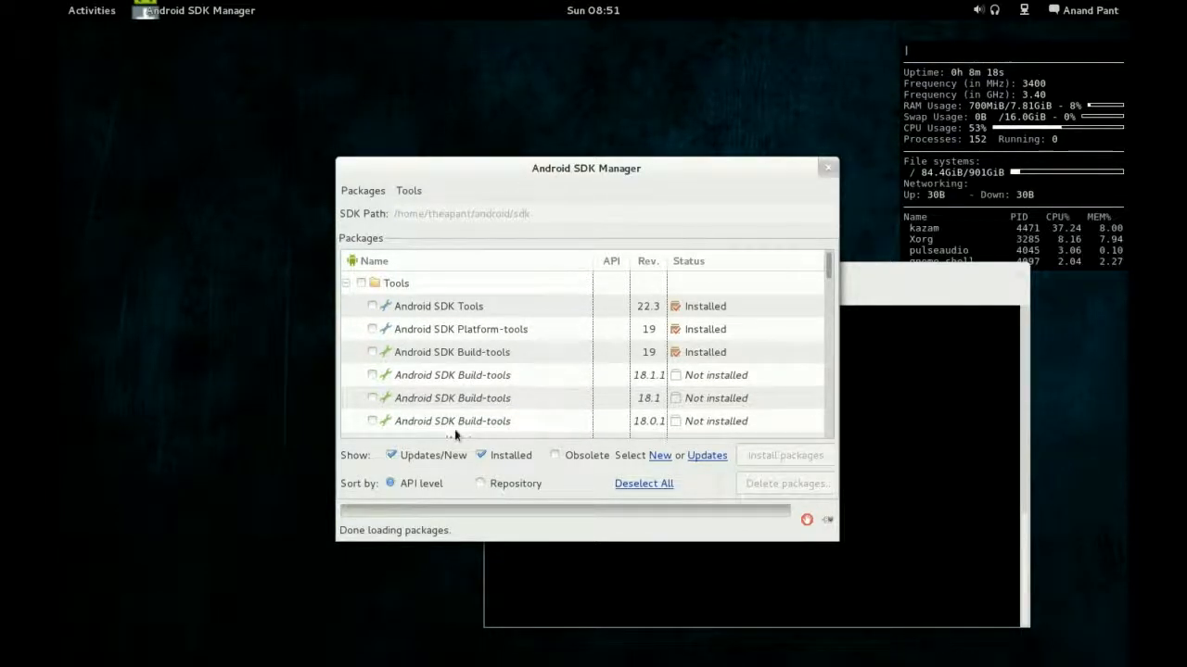
pyautogui.scroll(-3)
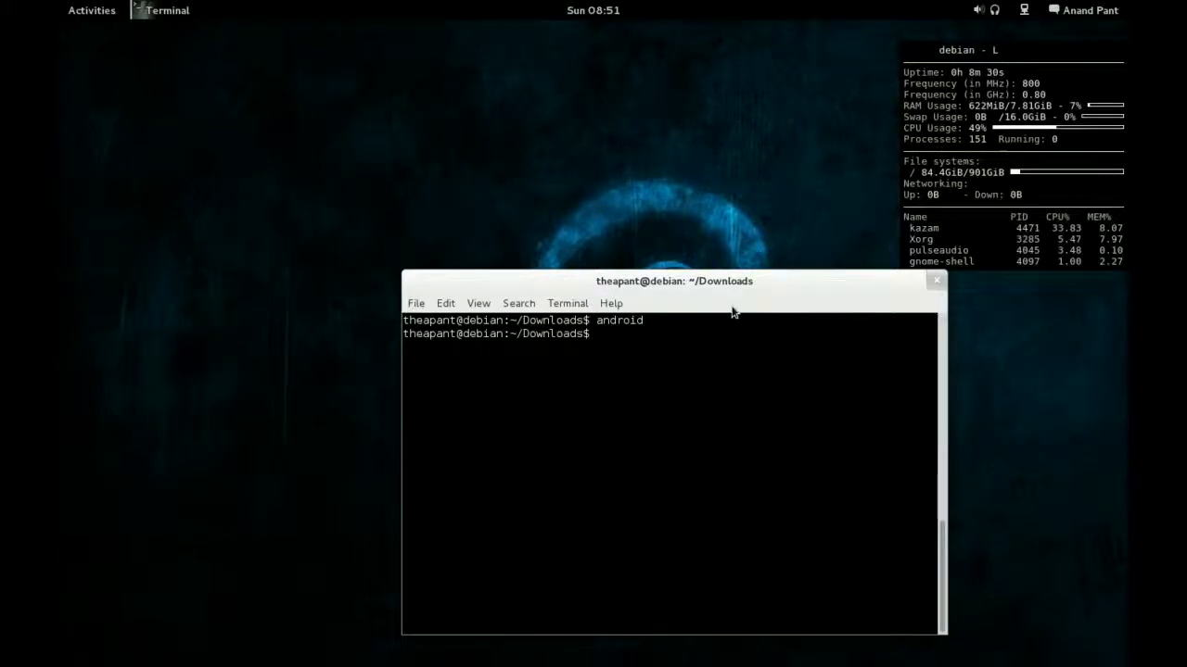
# - List the tablet with adb devices, then reboot it into the bootloader
pyautogui.write('adb devices')
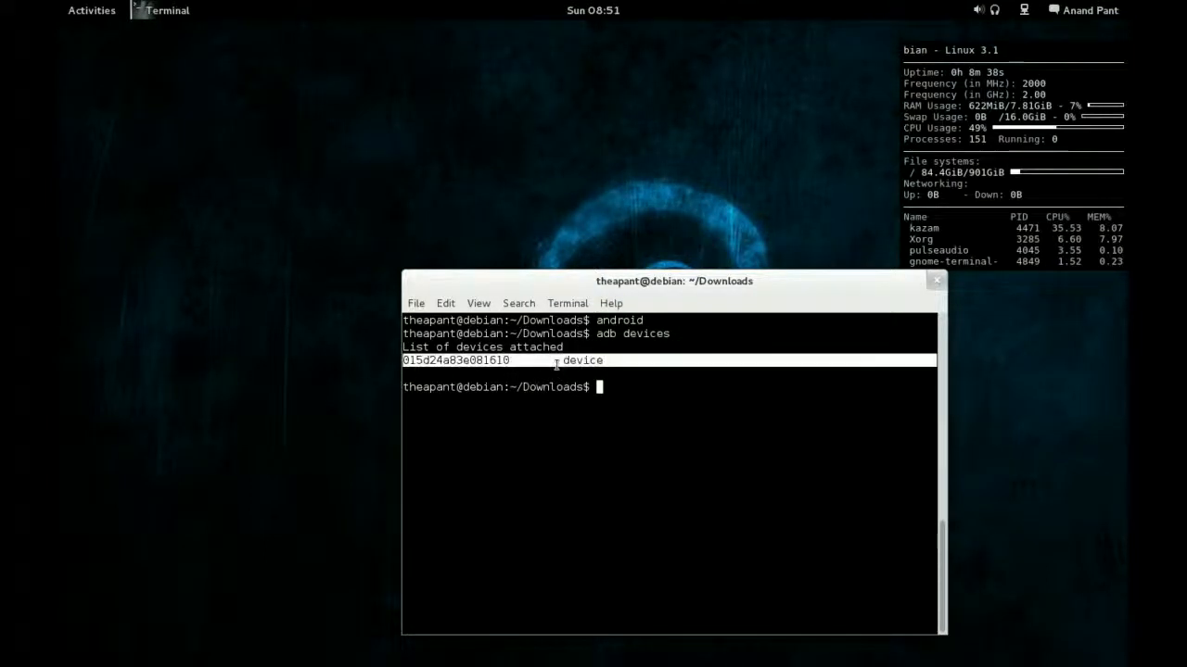
pyautogui.write('adb')
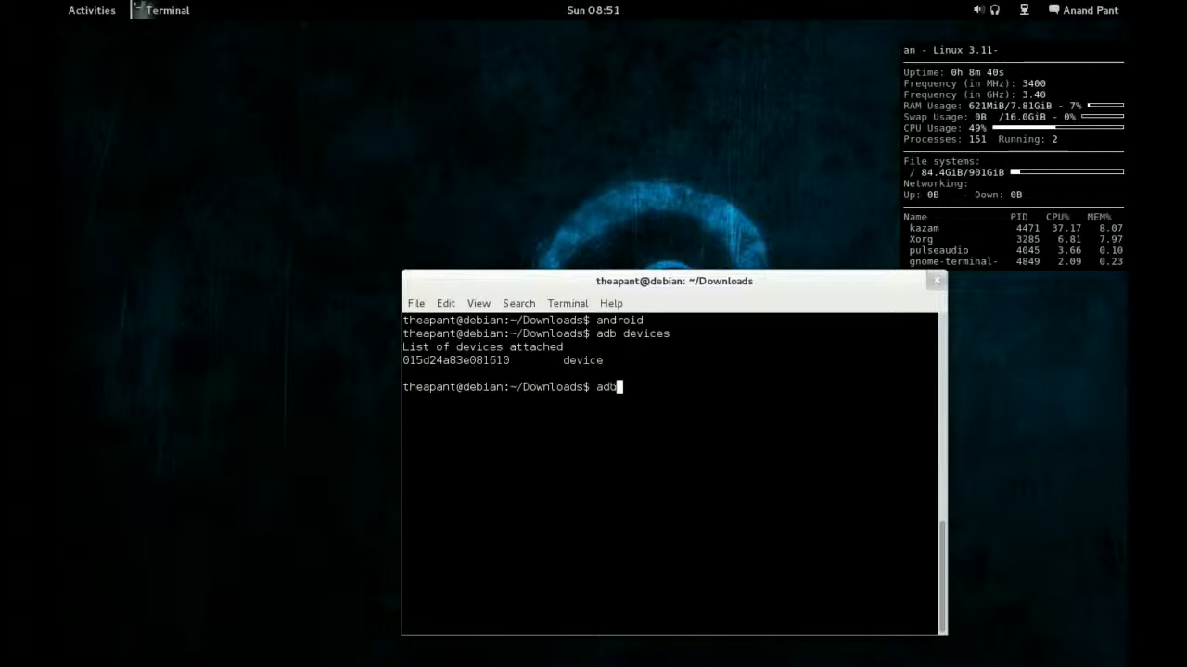
pyautogui.write('reboot')
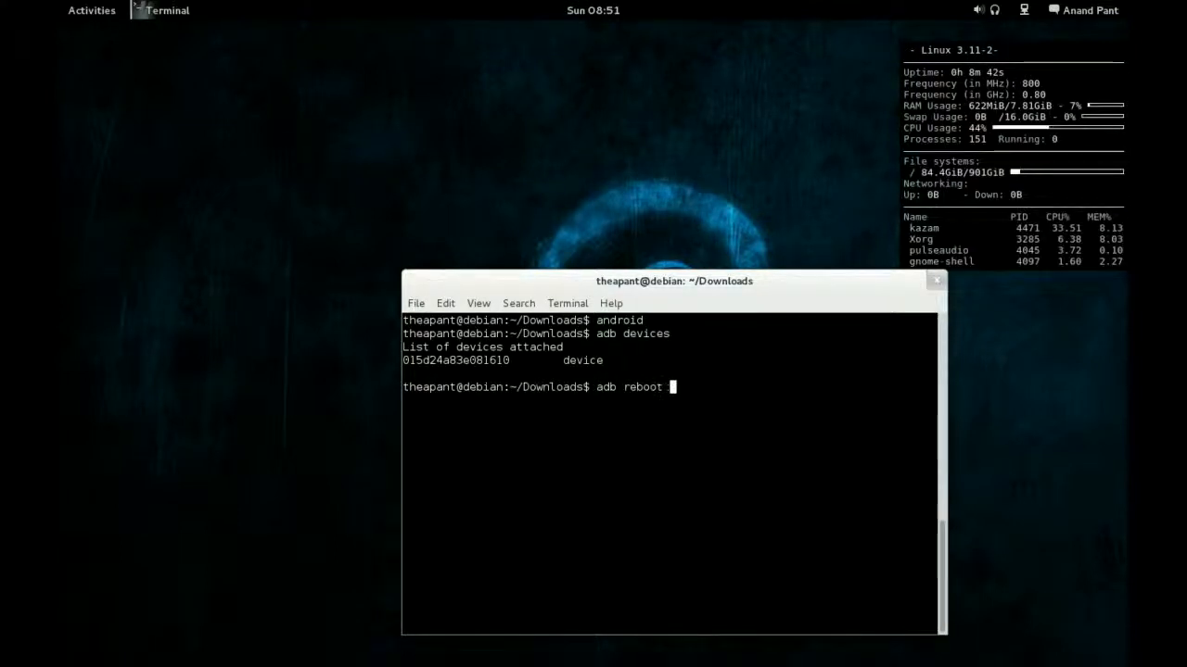
pyautogui.write('bootloader')
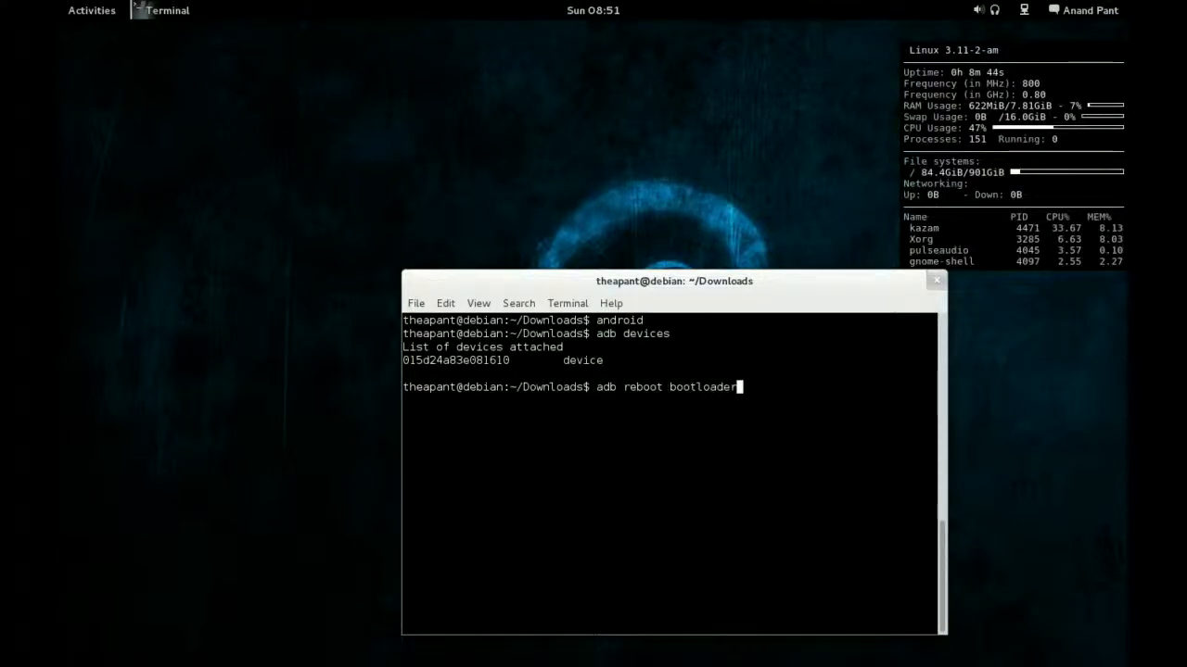
pyautogui.press('Return')
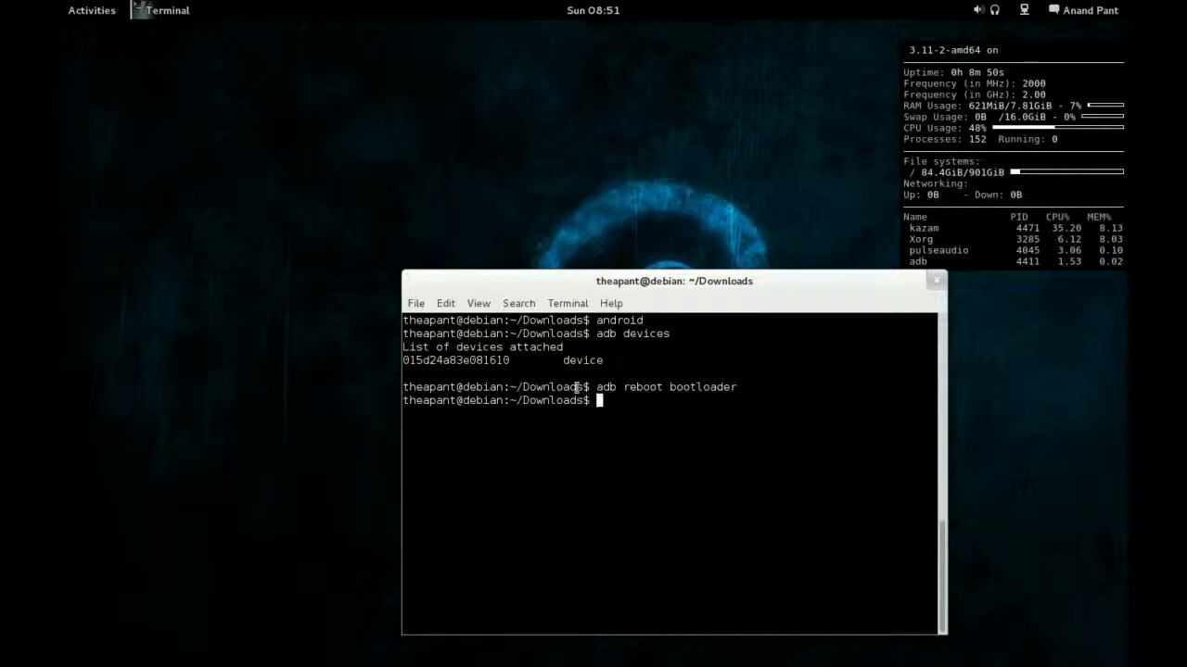
# - Confirm fastboot devices detects the tablet, then clear the terminal
pyautogui.write('fastboot')
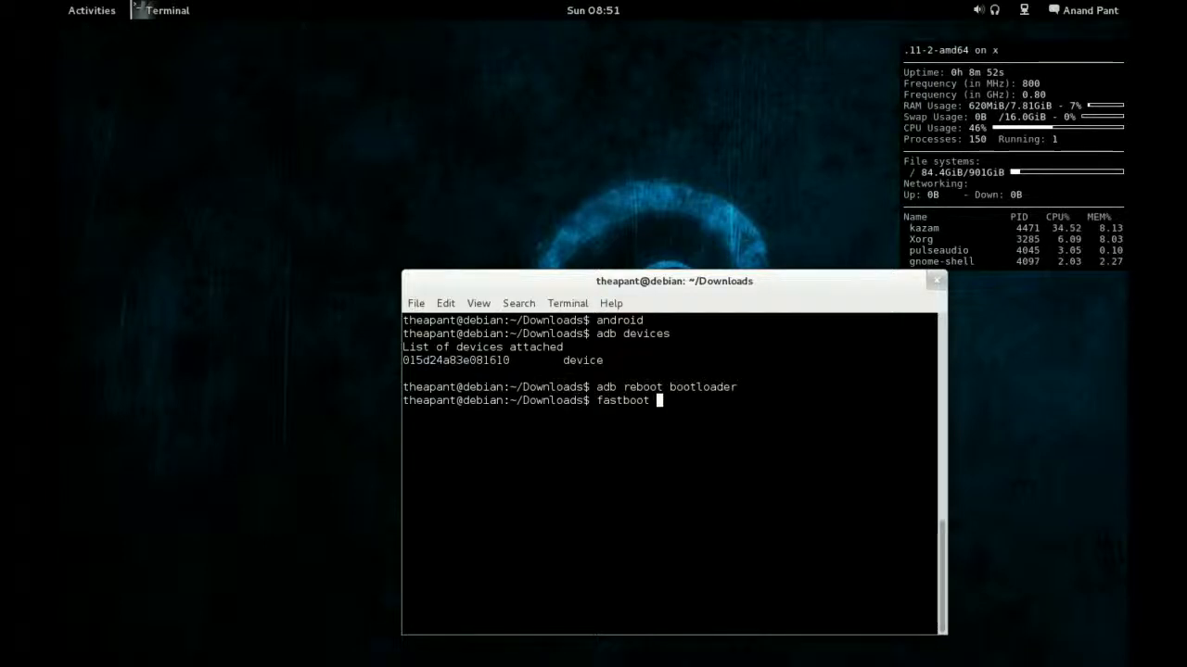
pyautogui.write('devices')
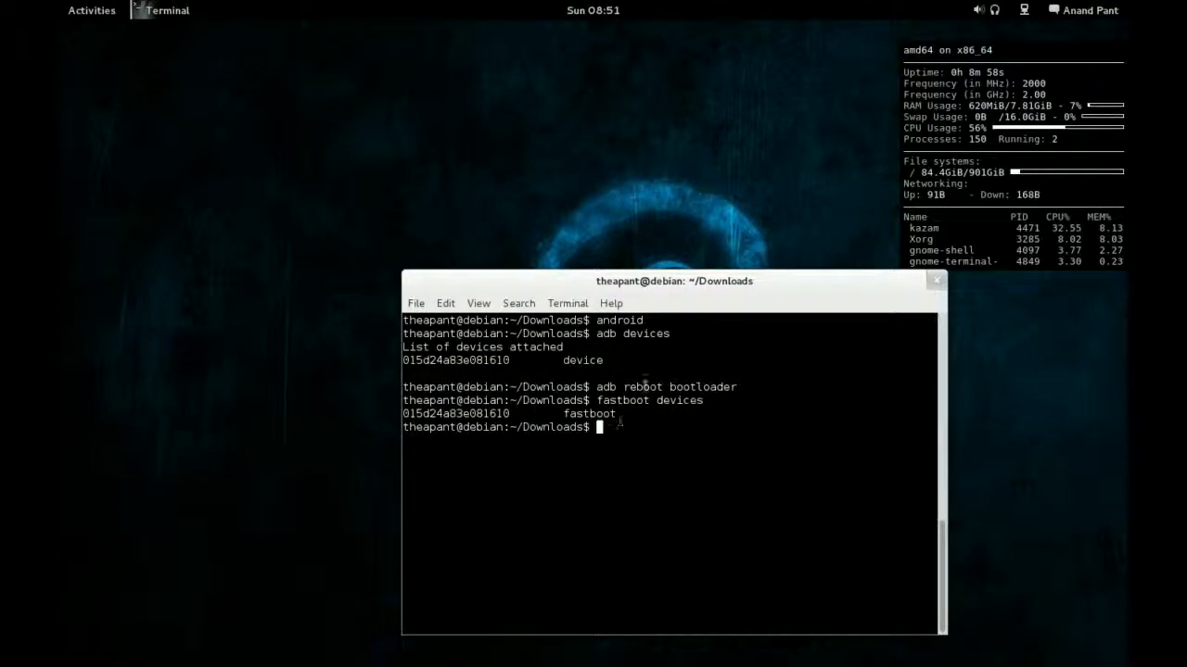
pyautogui.write('cl')
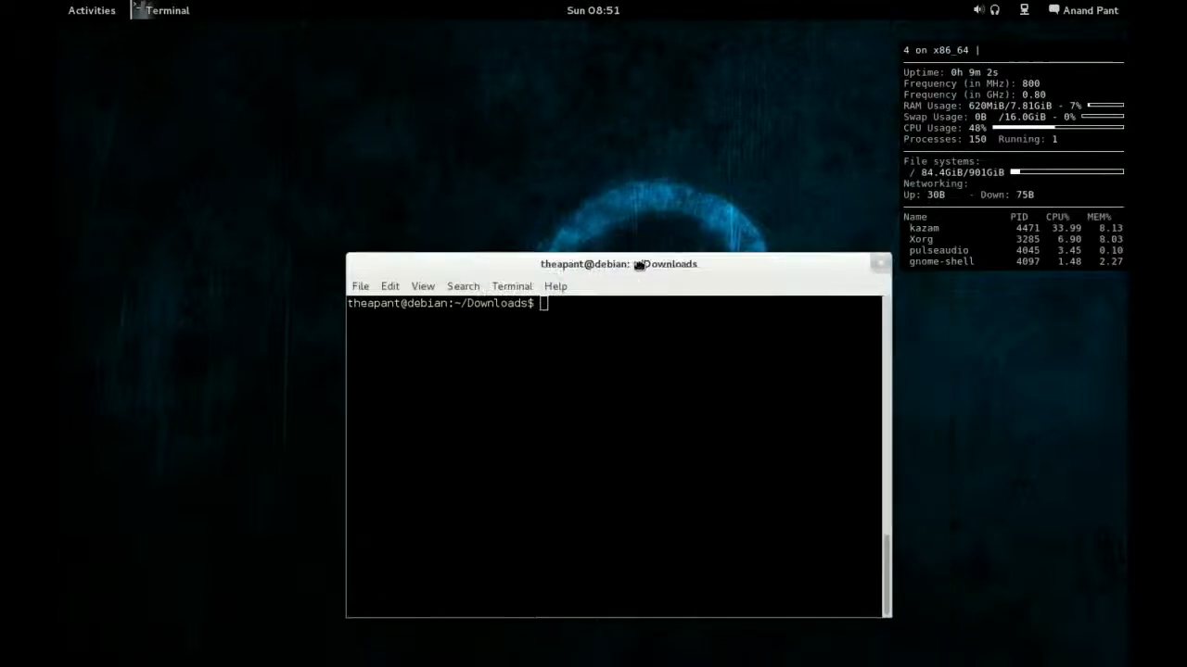
# - Move the terminal window left, then settle it slightly right and lower
pyautogui.moveTo(618, 264); pyautogui.dragTo(389, 274)
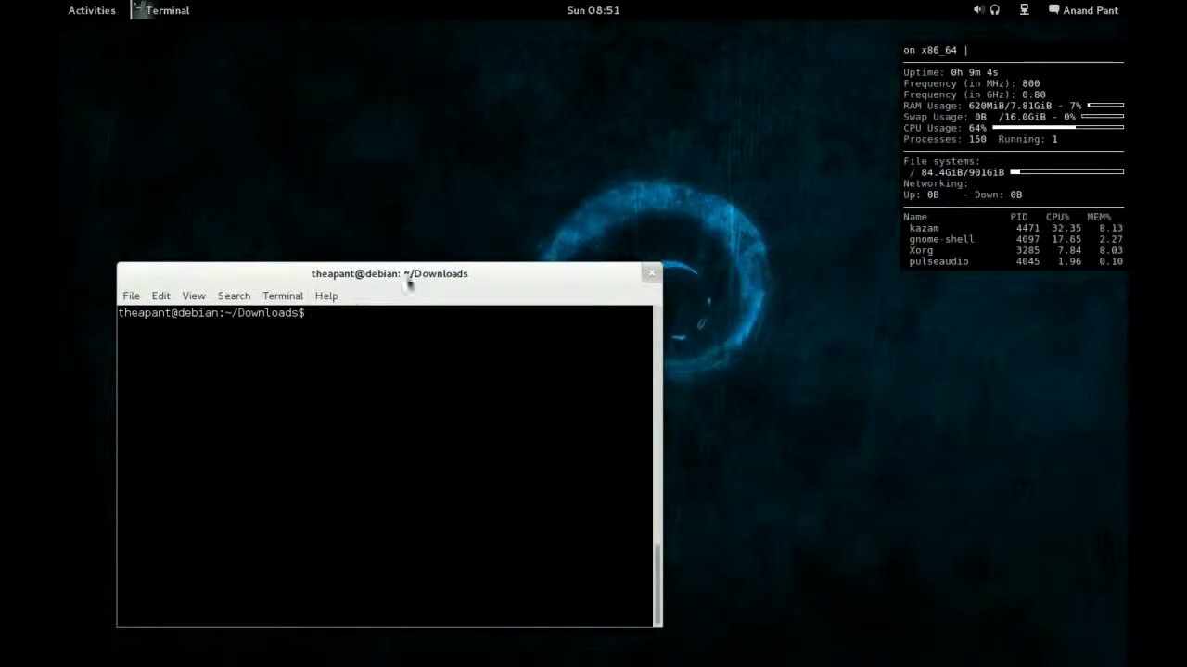
pyautogui.moveTo(389, 273); pyautogui.dragTo(485, 307)
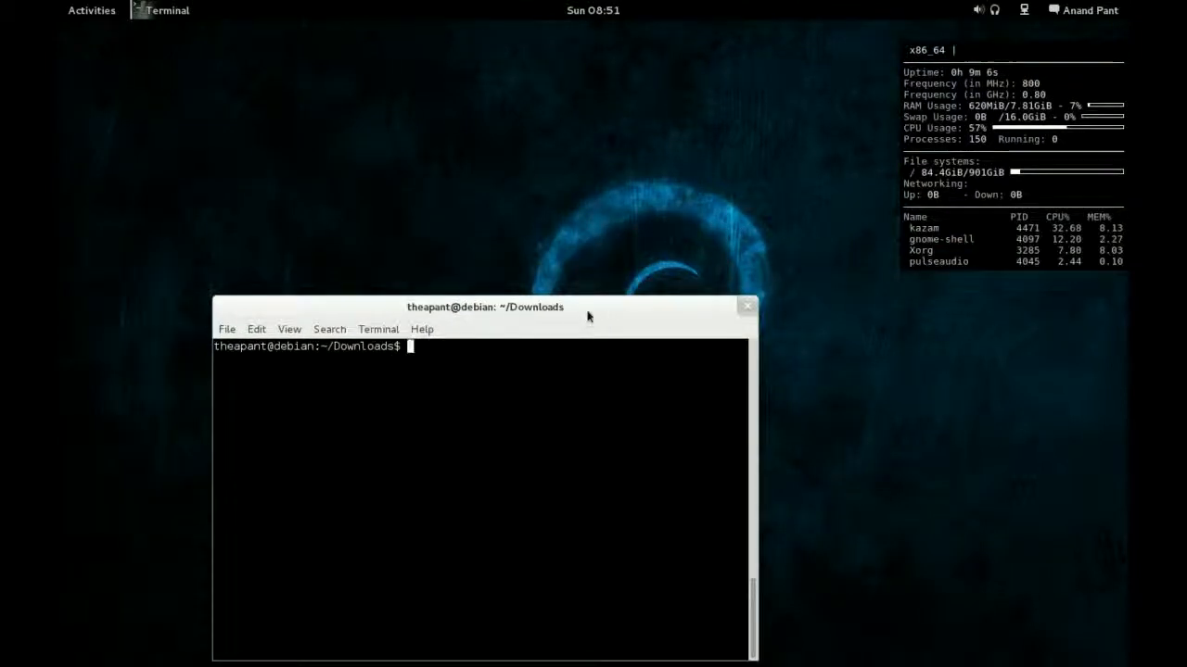